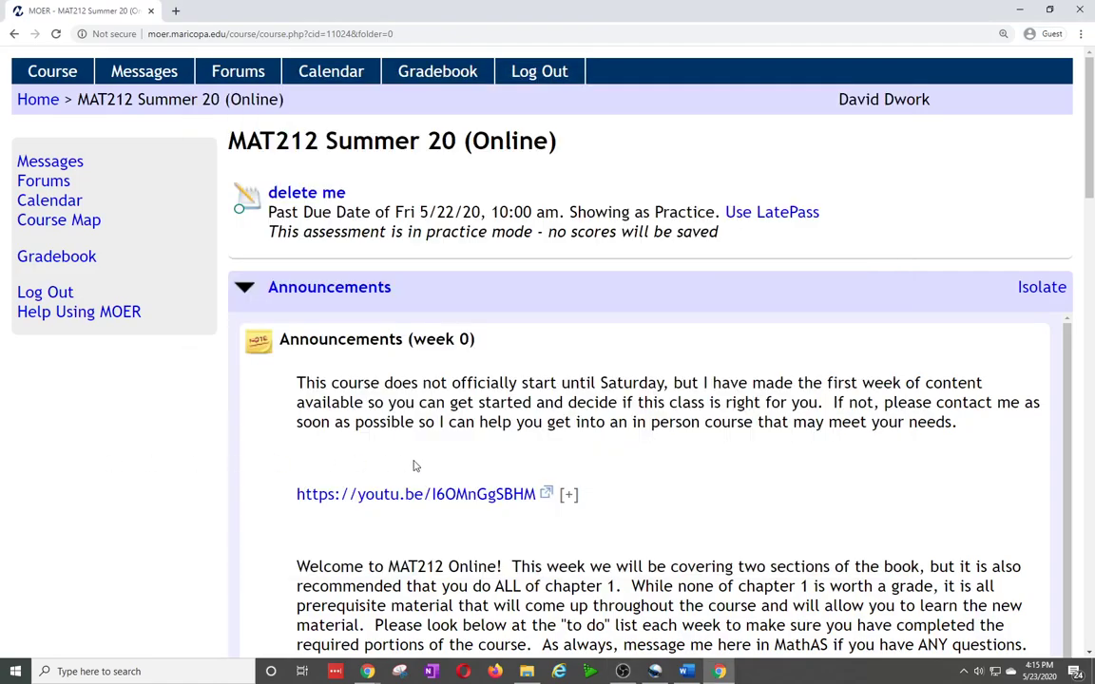
pyautogui.moveTo(429, 466)
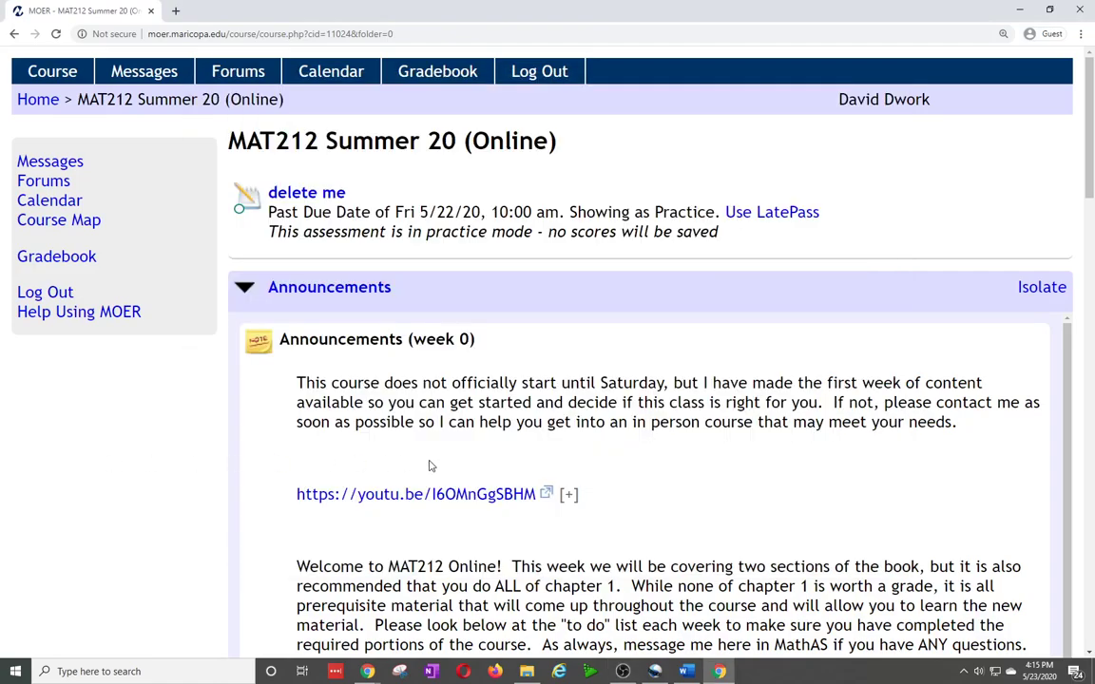
pyautogui.moveTo(569, 259)
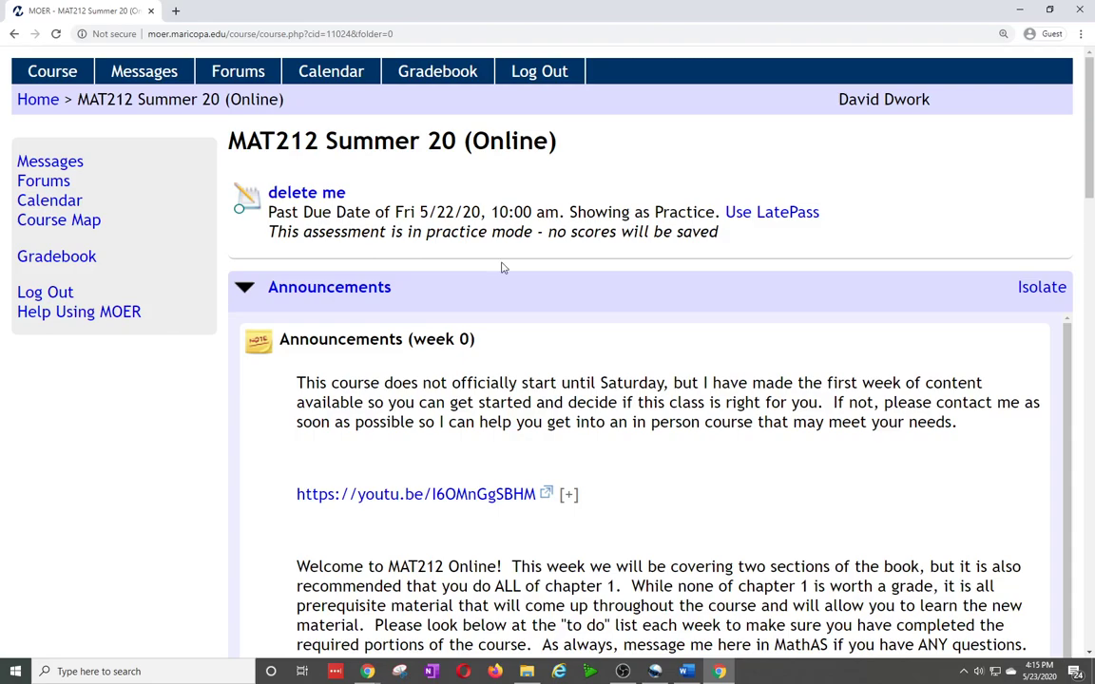
# Reopen the past-due delete me assessment with one LatePass, moving its due date to Wed 5/27/20, 10:00 am
pyautogui.click(437, 72)
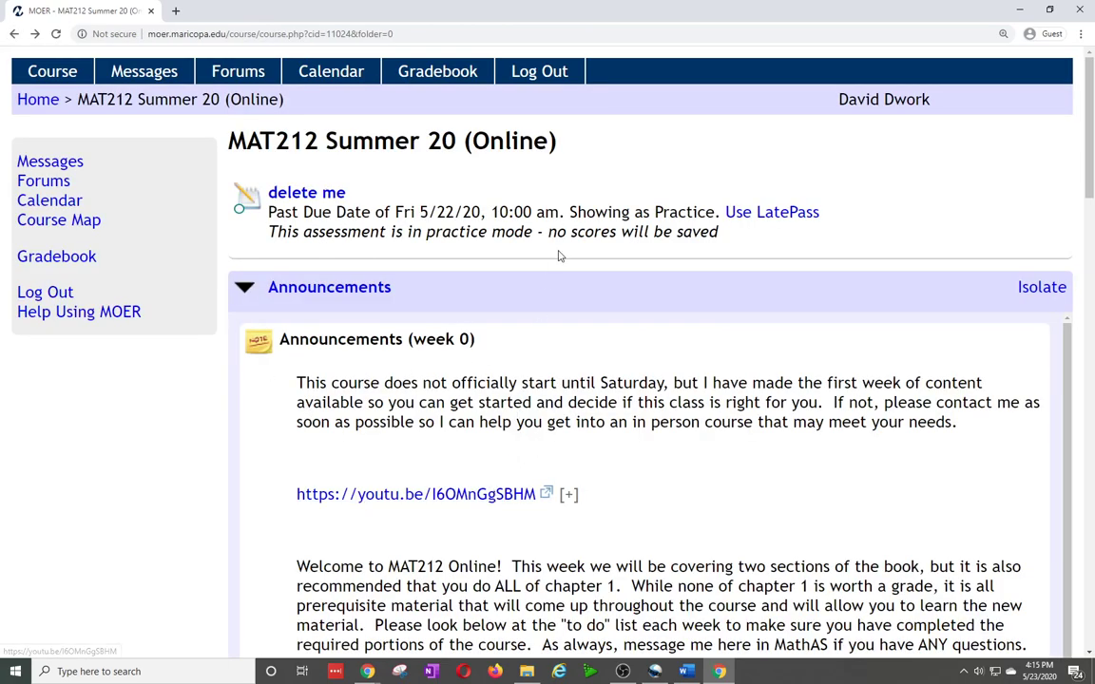
pyautogui.moveTo(582, 202)
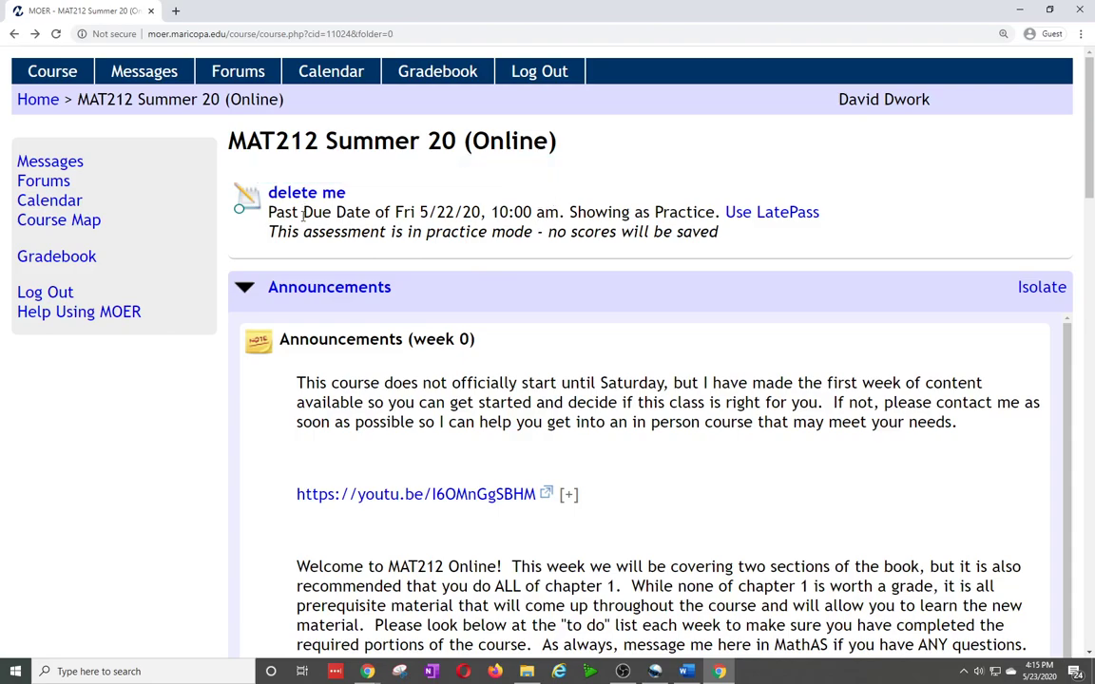
pyautogui.moveTo(460, 252)
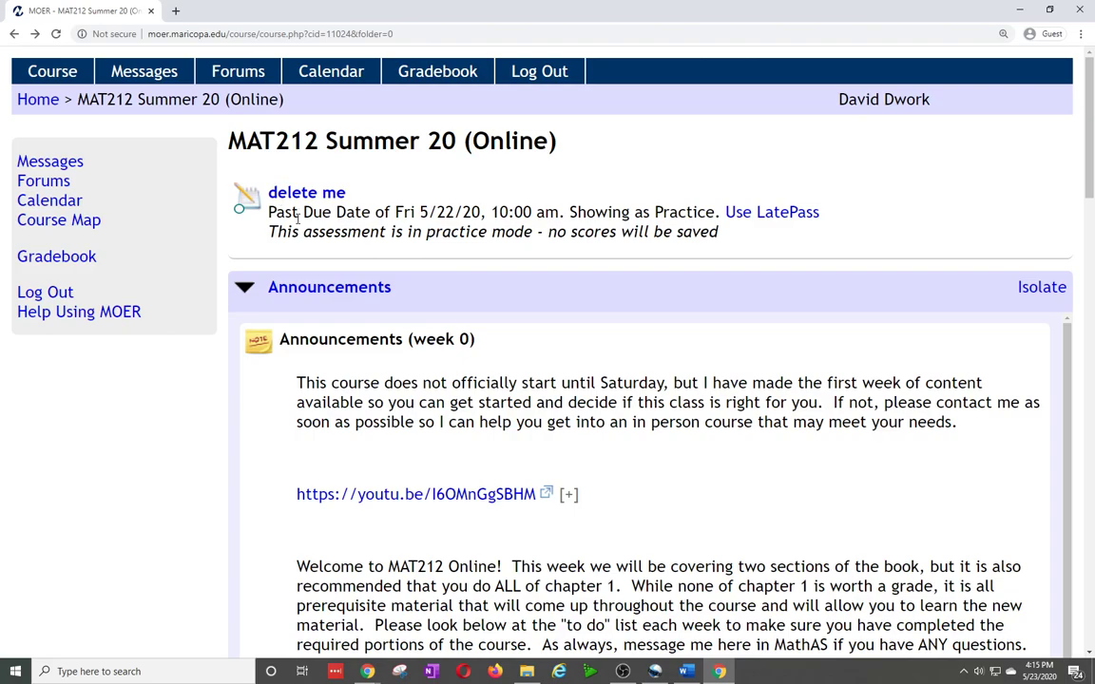
pyautogui.click(306, 192)
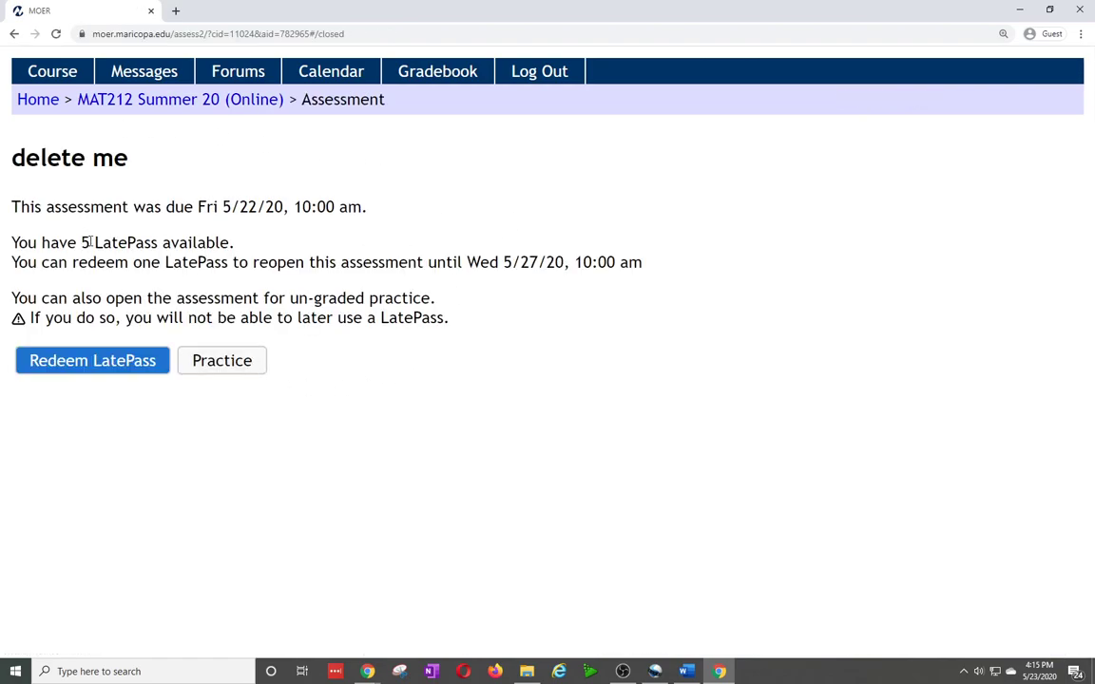
pyautogui.moveTo(57, 346)
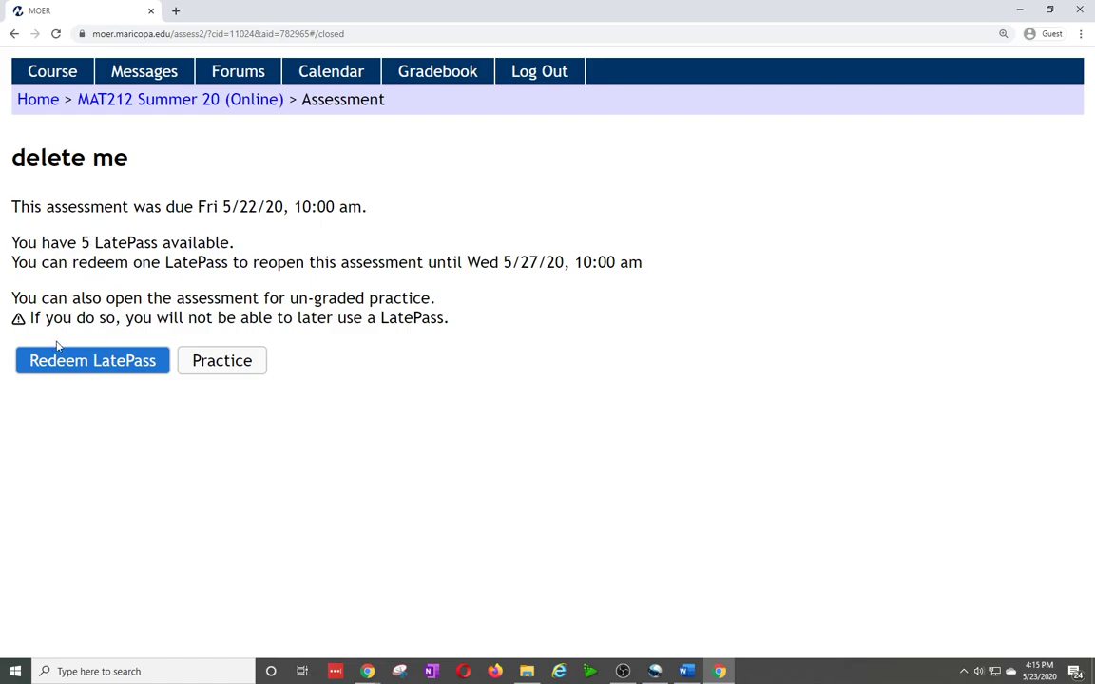
pyautogui.moveTo(91, 361)
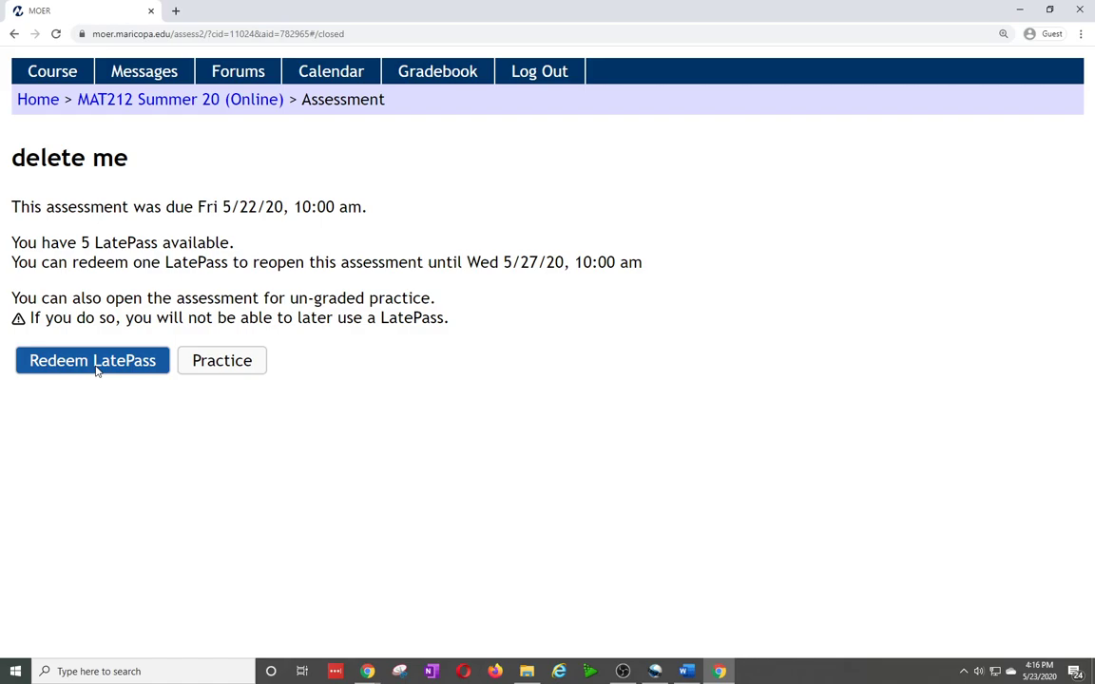
pyautogui.click(91, 361)
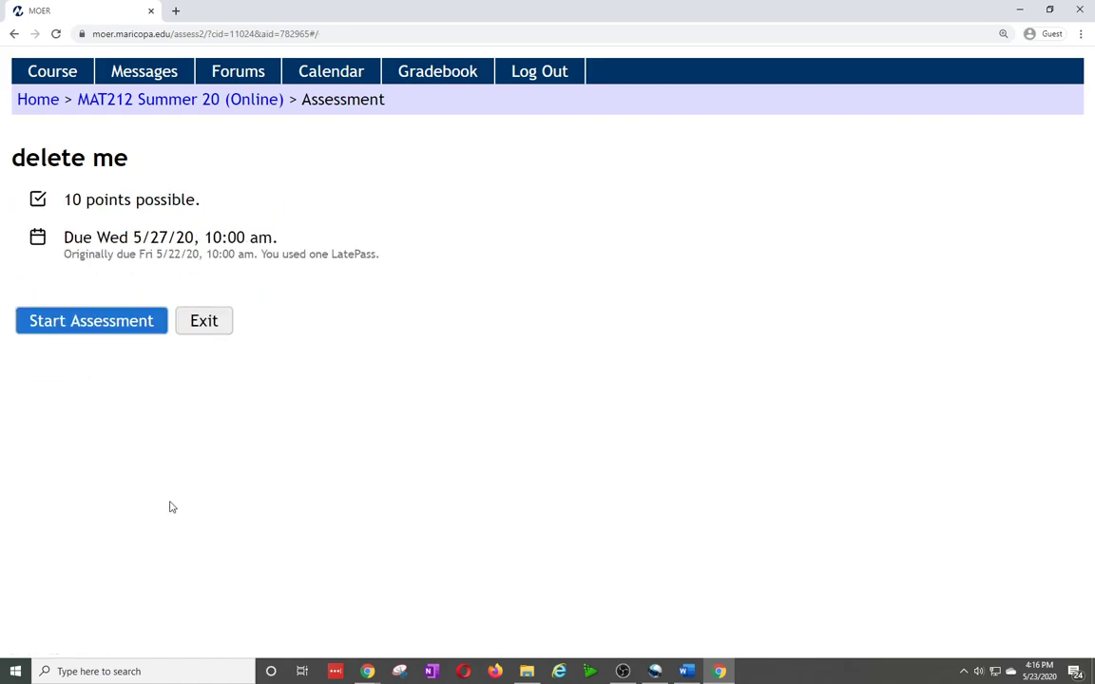
pyautogui.moveTo(169, 505)
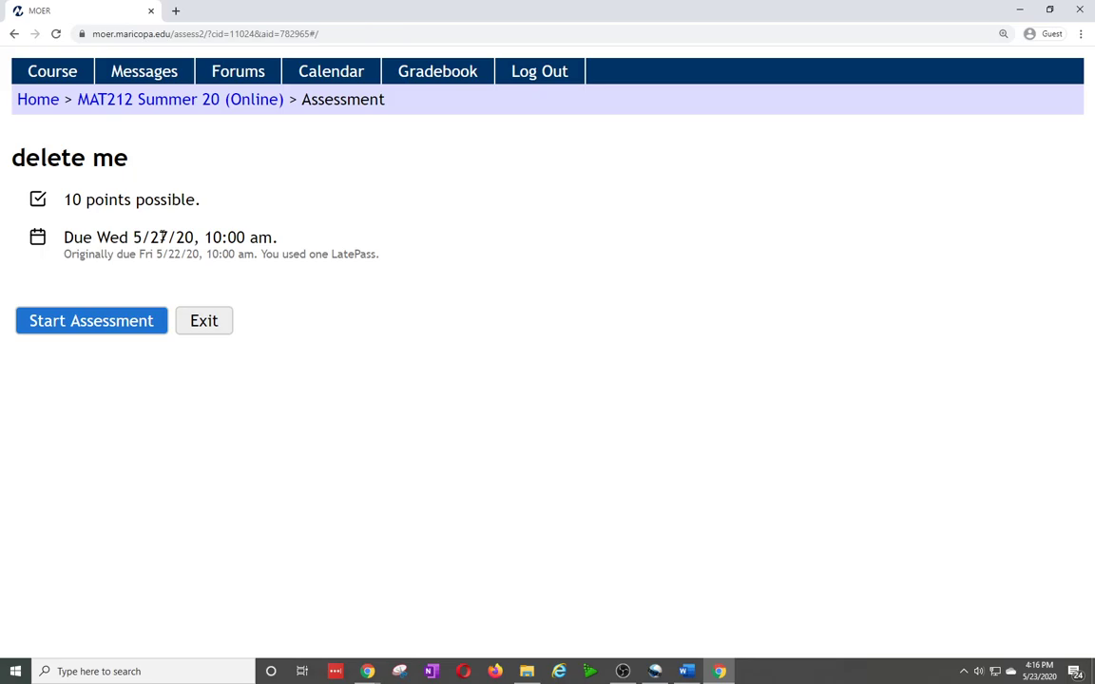
pyautogui.moveTo(160, 236)
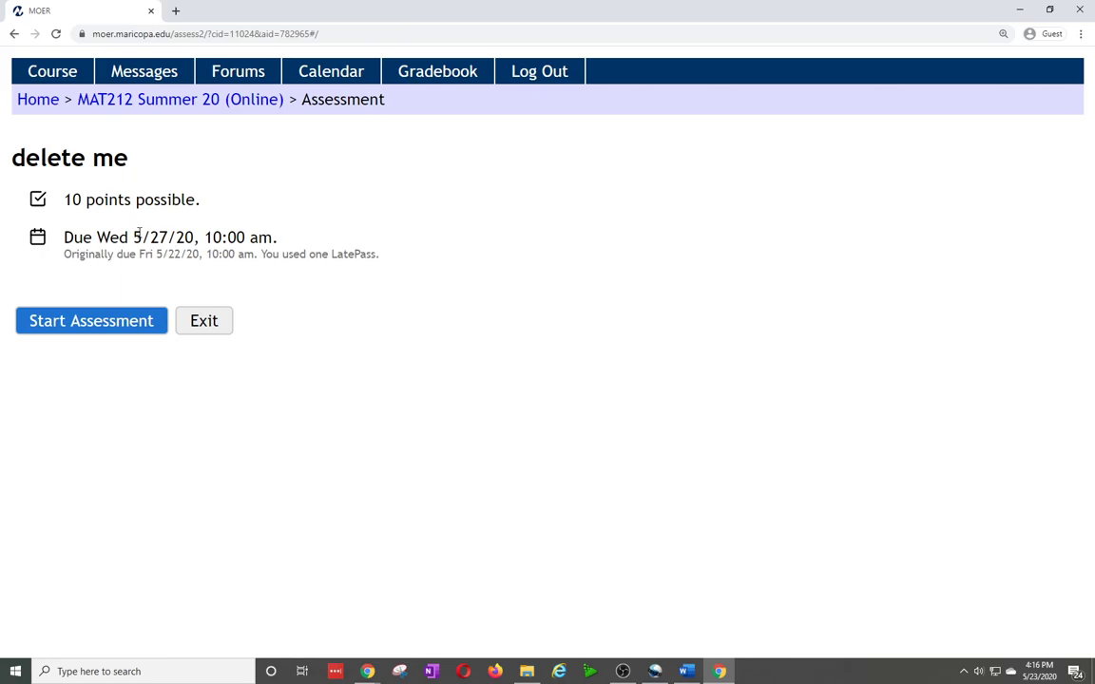
pyautogui.moveTo(136, 273)
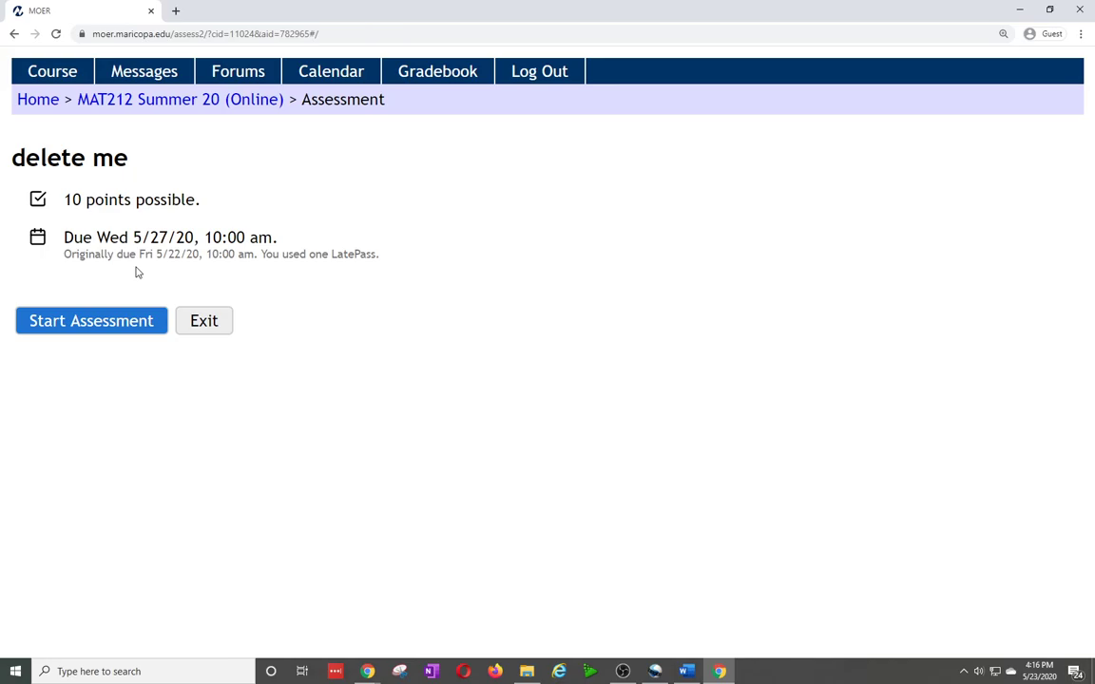
# From the course home, start a second LatePass redemption for delete me and cancel it with Nevermind
pyautogui.click(204, 319)
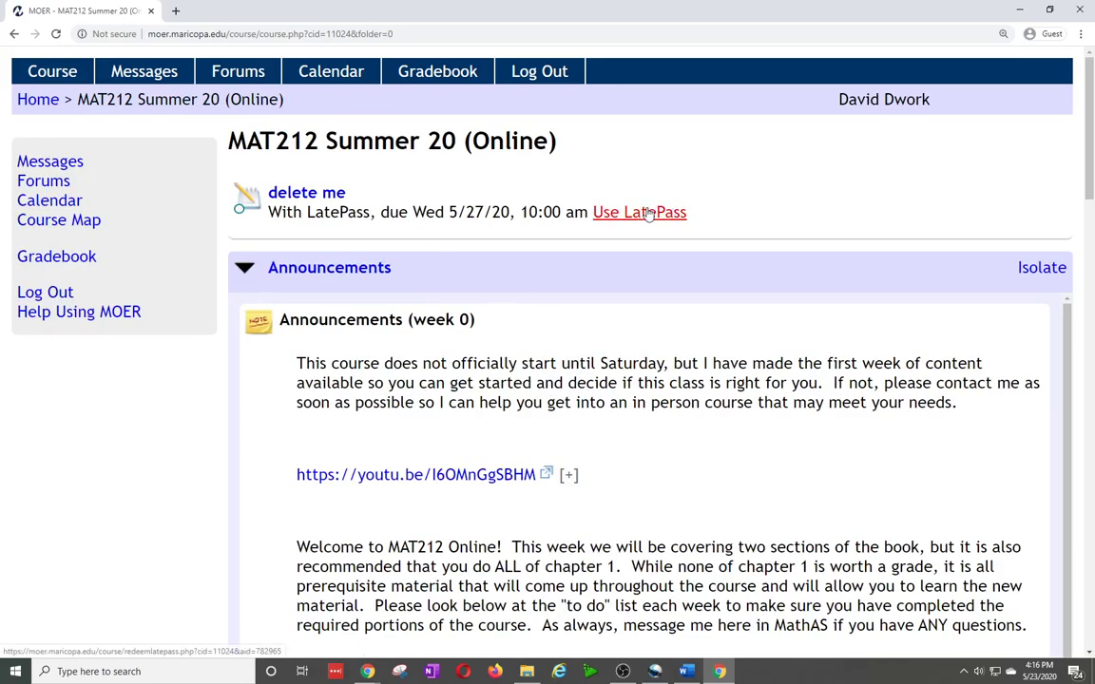
pyautogui.click(639, 213)
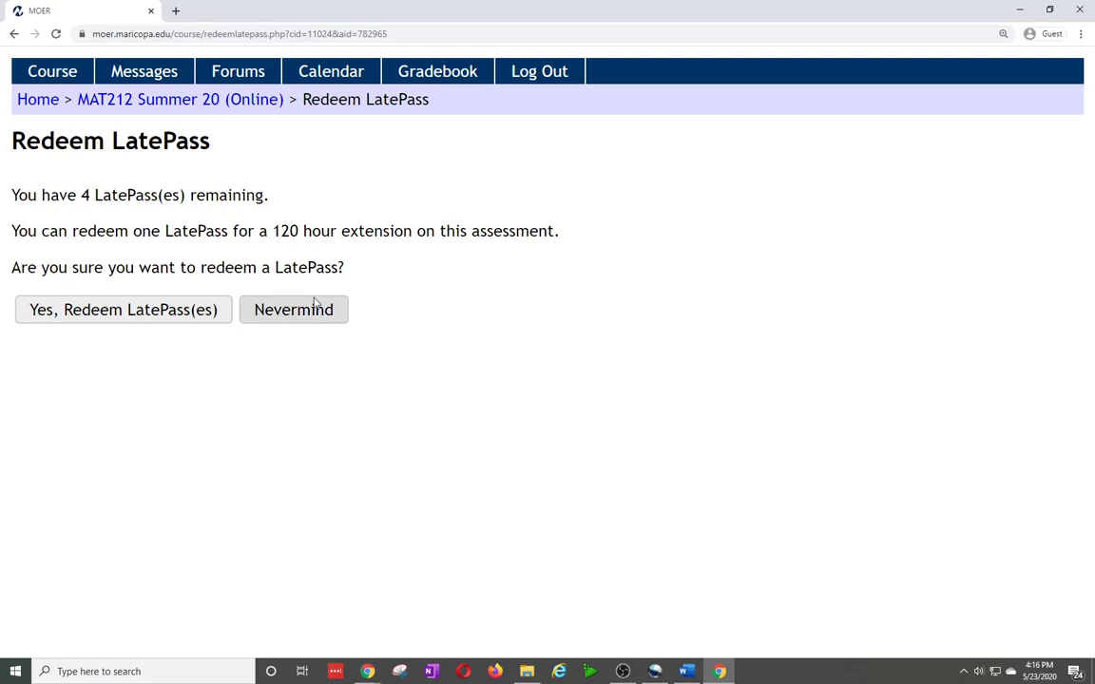
pyautogui.click(121, 307)
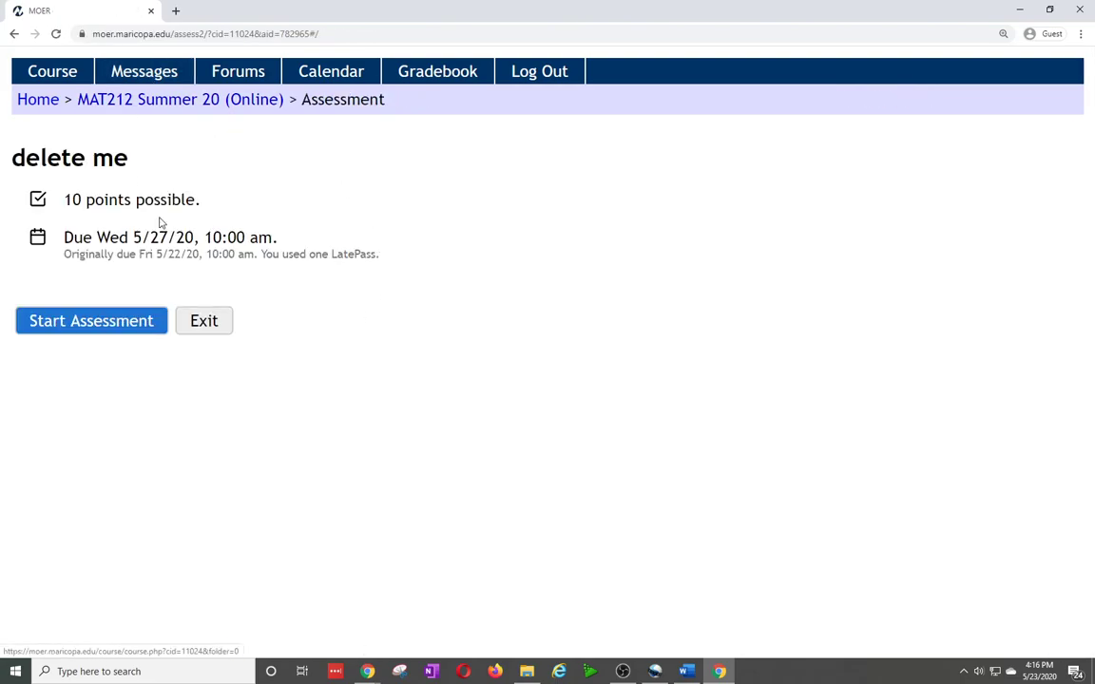
# Answer the delete me parts 1, 2 and 3 correctly for 10/10, then leave without submitting
pyautogui.click(91, 319)
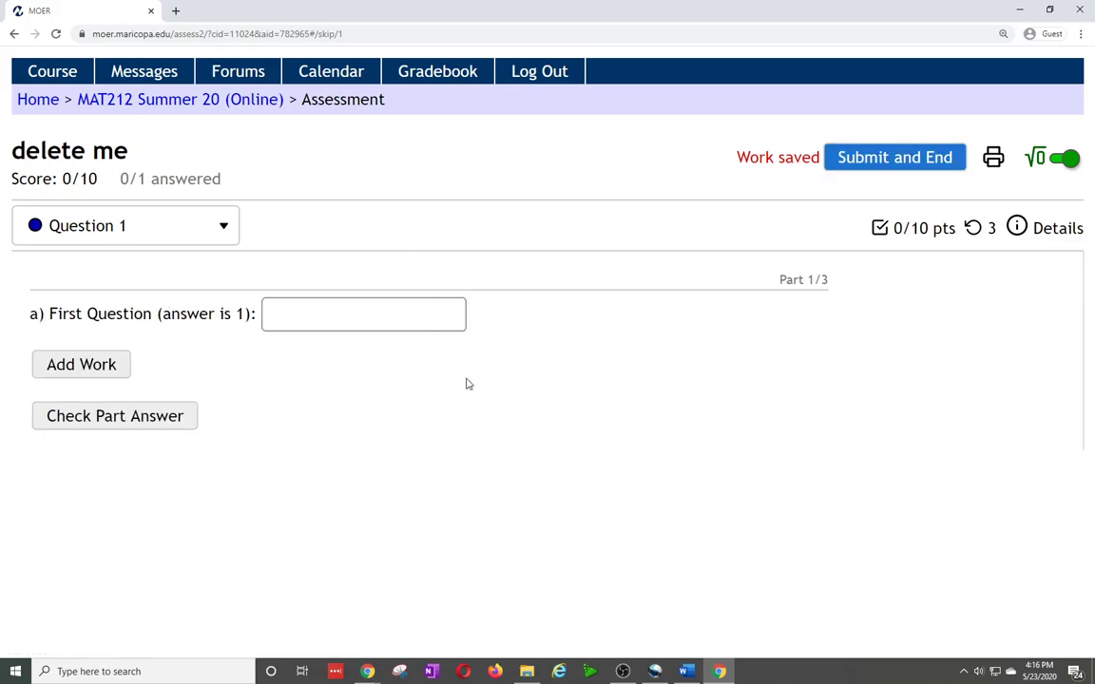
pyautogui.write('1')
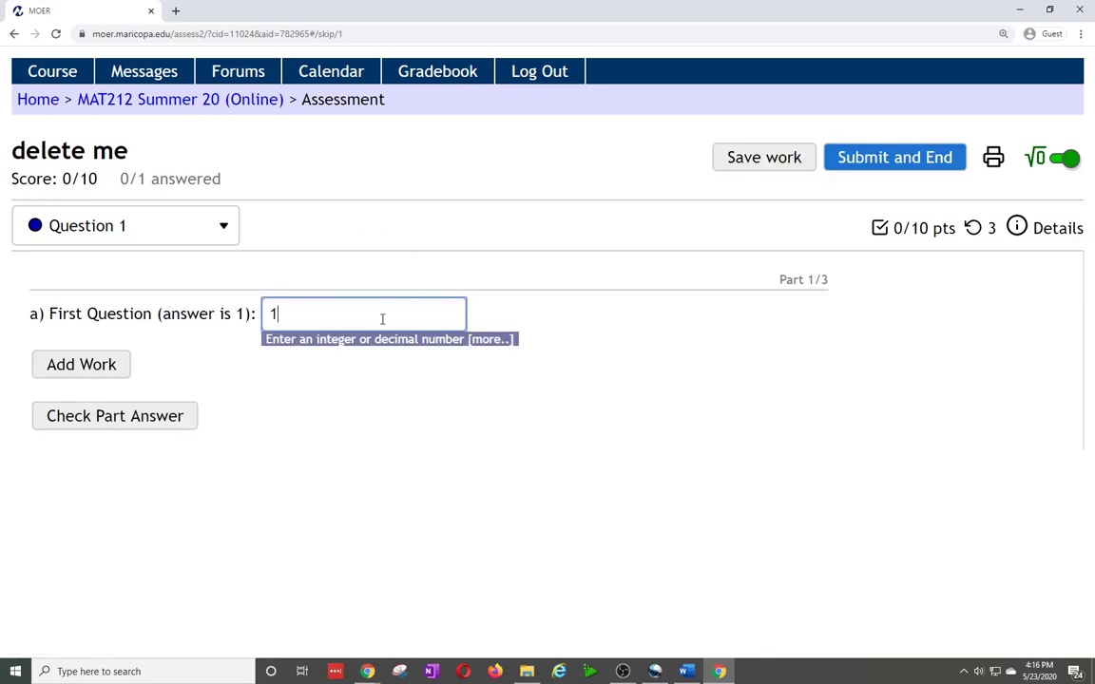
pyautogui.click(764, 156)
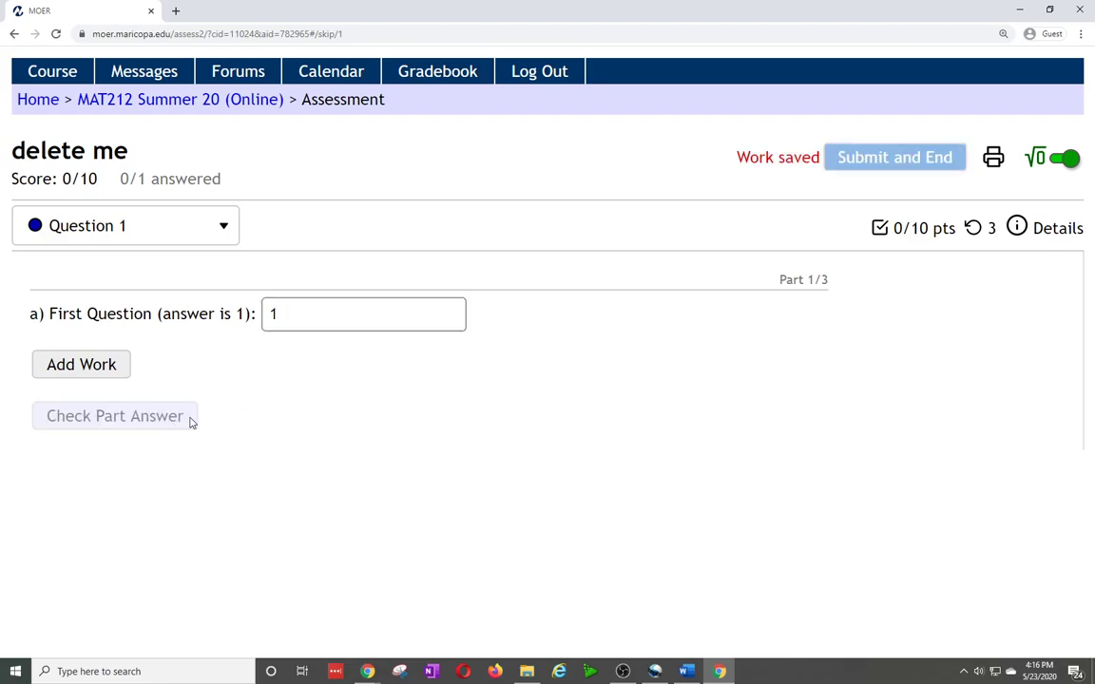
pyautogui.click(114, 414)
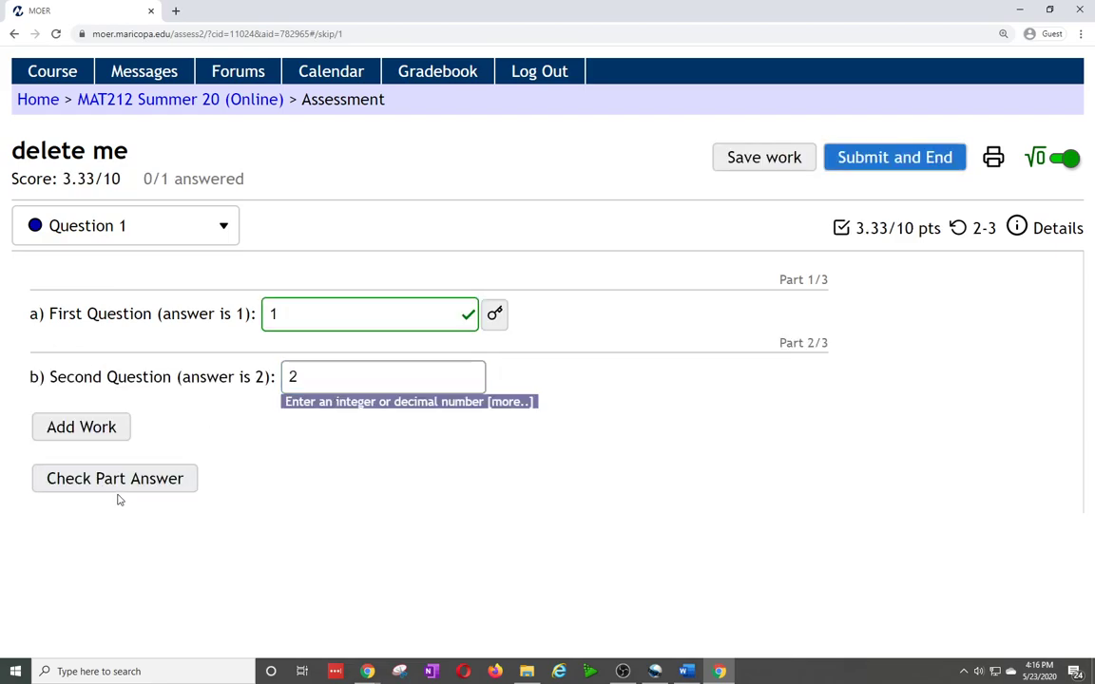
pyautogui.click(114, 479)
pyautogui.write('3')
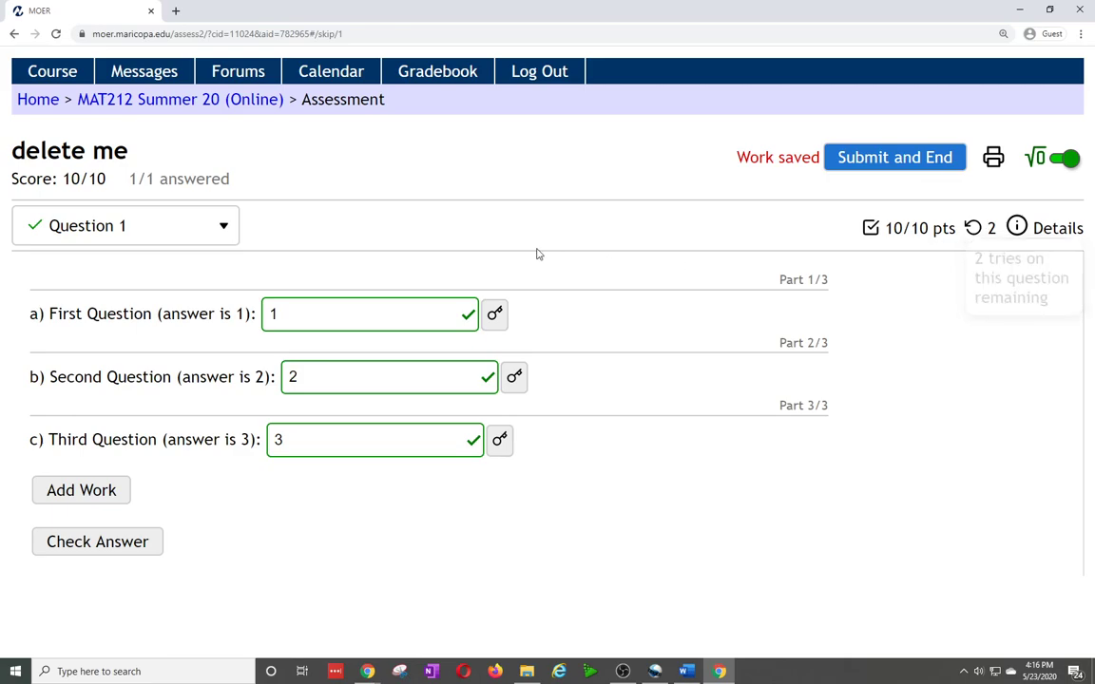
pyautogui.click(893, 156)
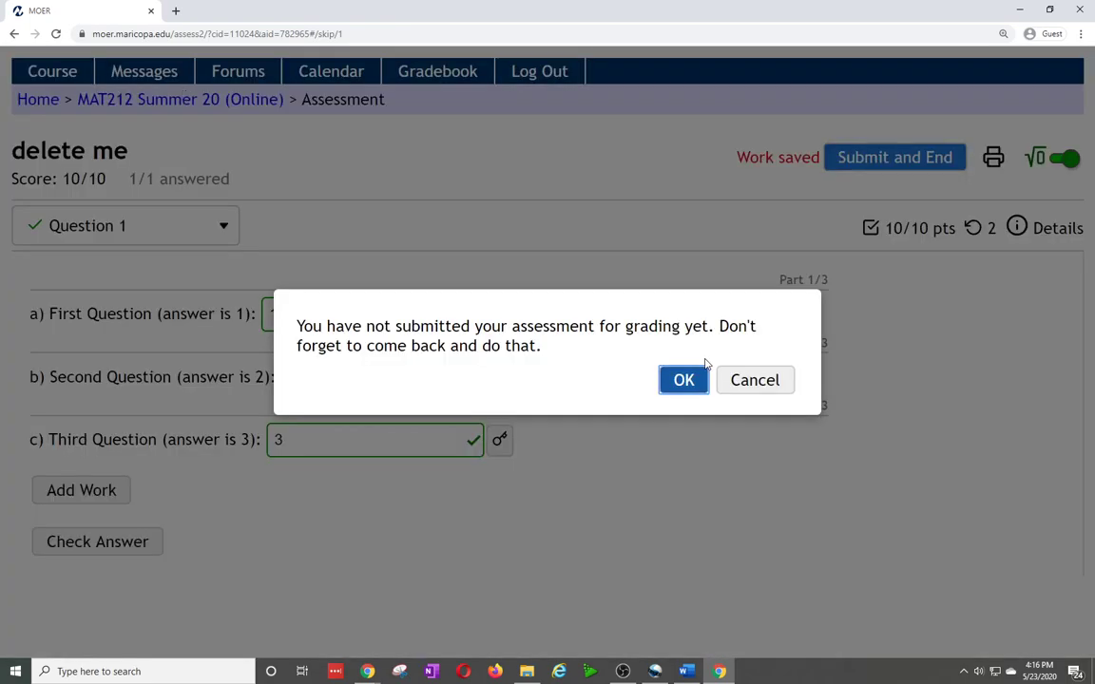
# Acknowledge the unsubmitted reminder and go to the Section 2.1: Instantaneous Rate of Change and Tangent Lines page
pyautogui.click(684, 380)
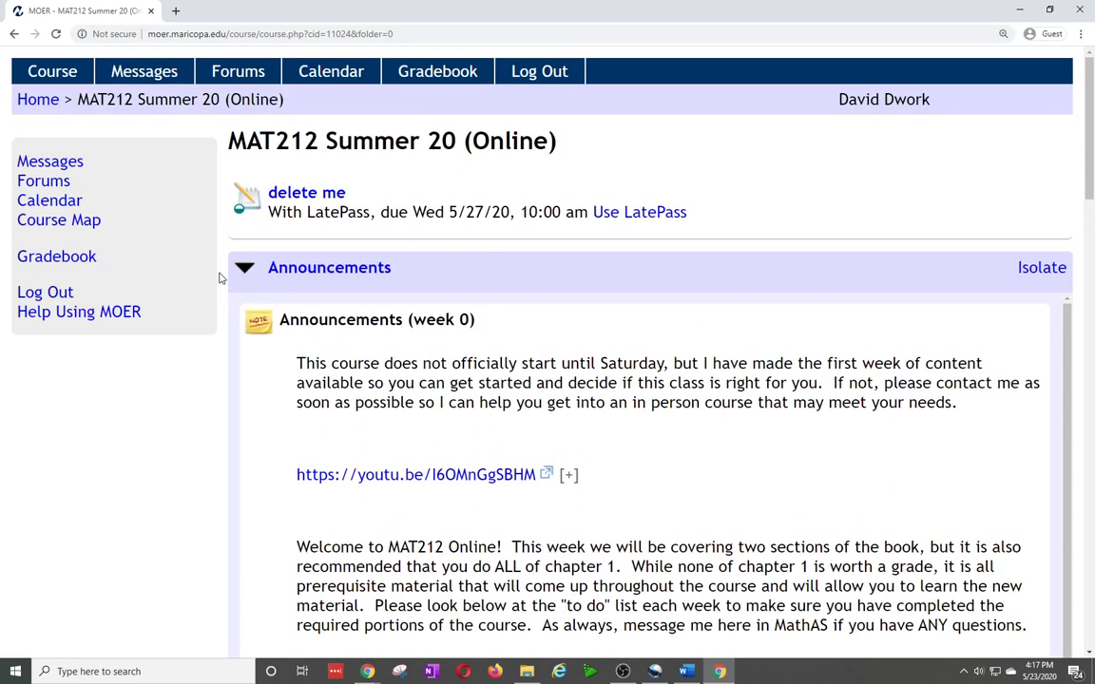
pyautogui.scroll(-3)
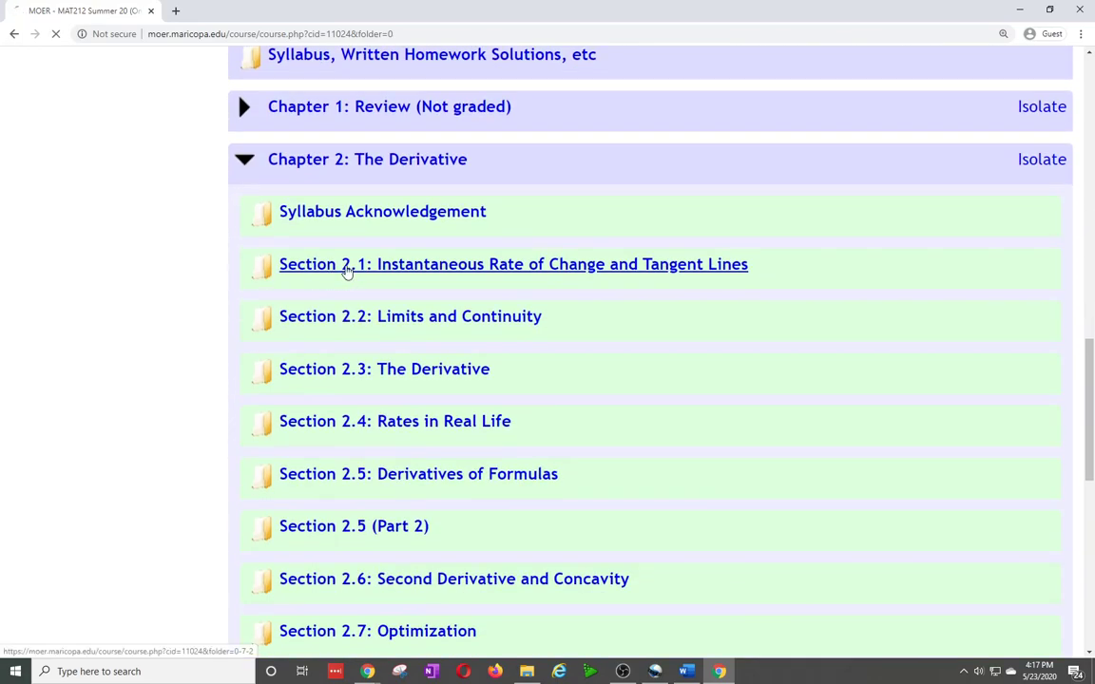
pyautogui.click(513, 265)
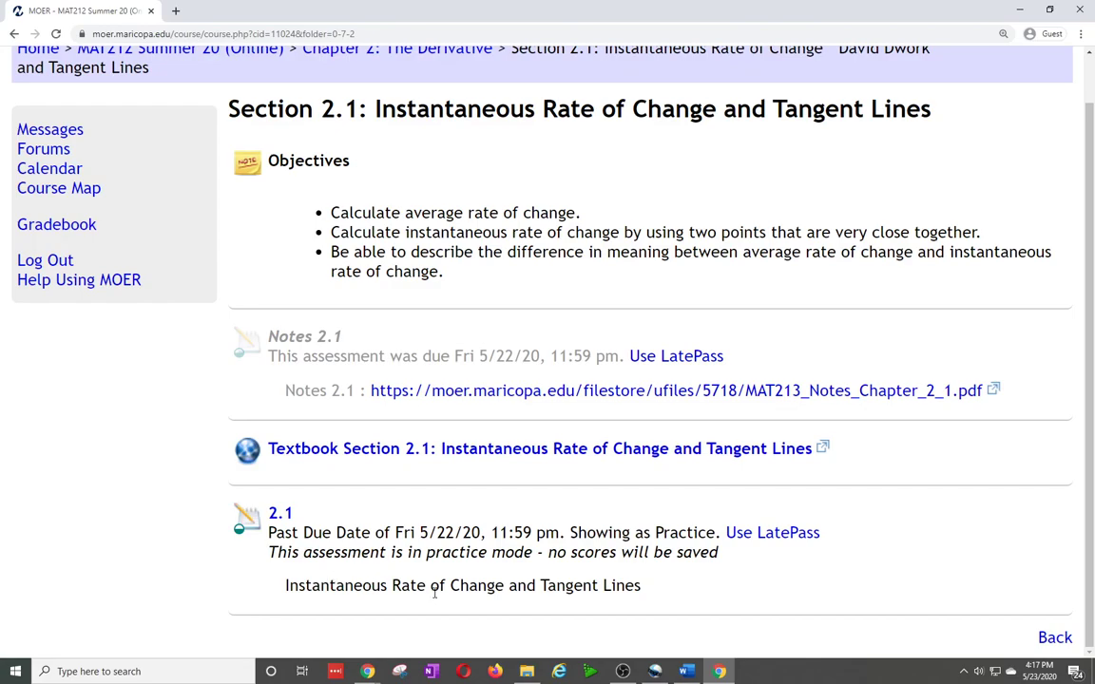
# Open assessment 2.1 for ungraded practice, confirming the warning about losing LatePass use
pyautogui.click(279, 513)
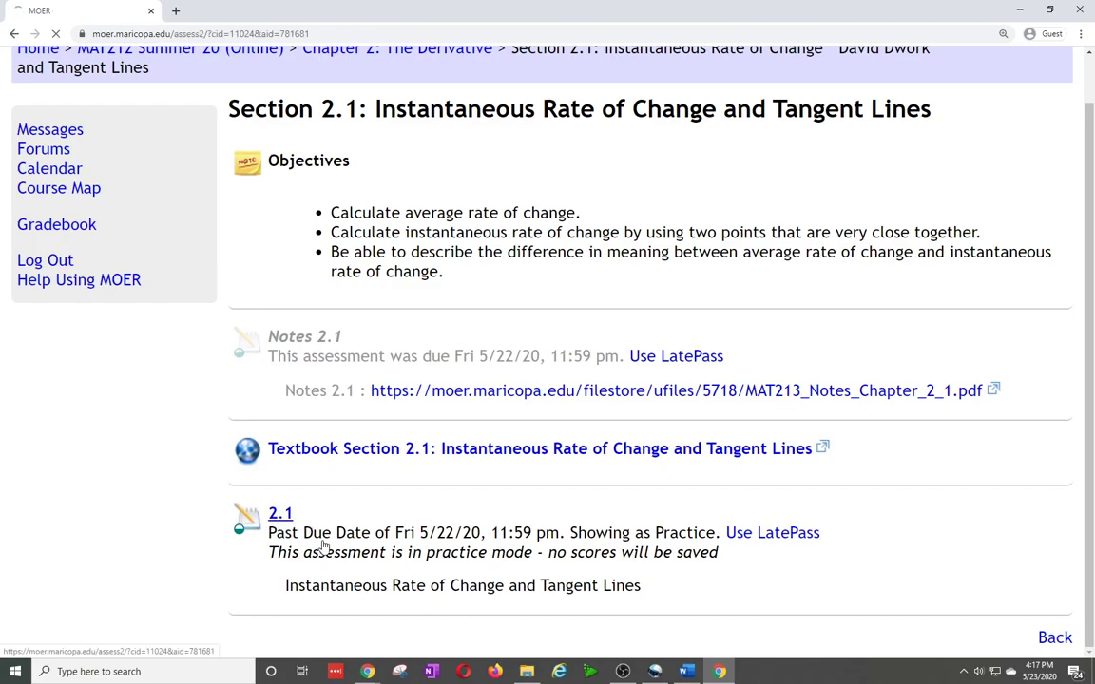
pyautogui.click(282, 513)
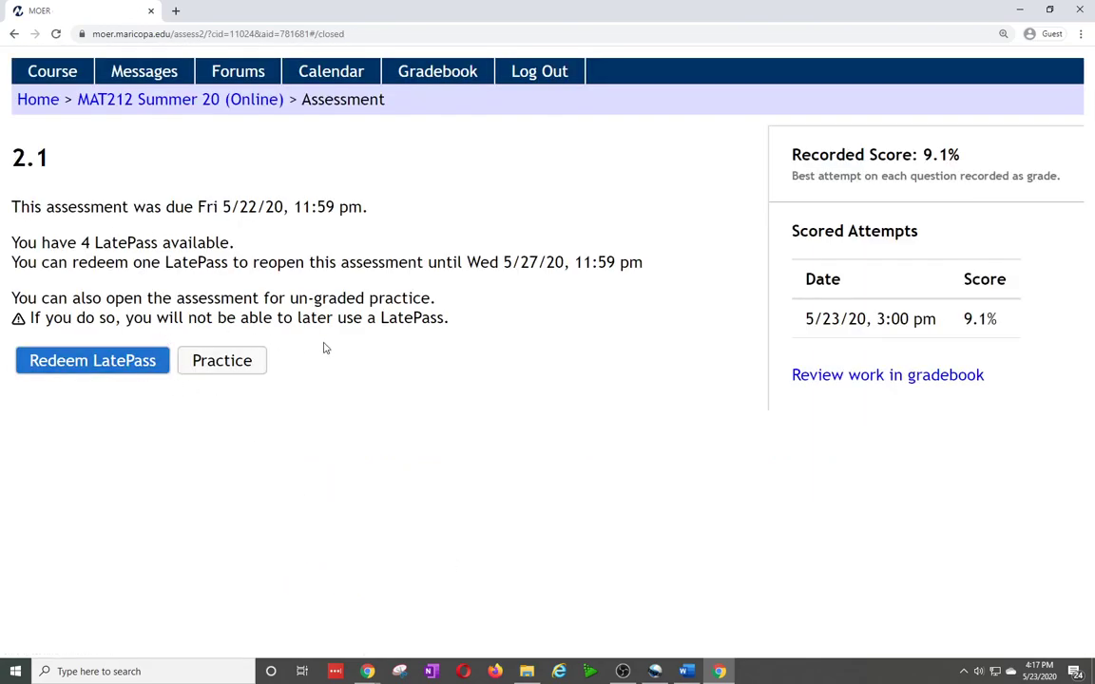
pyautogui.moveTo(334, 456)
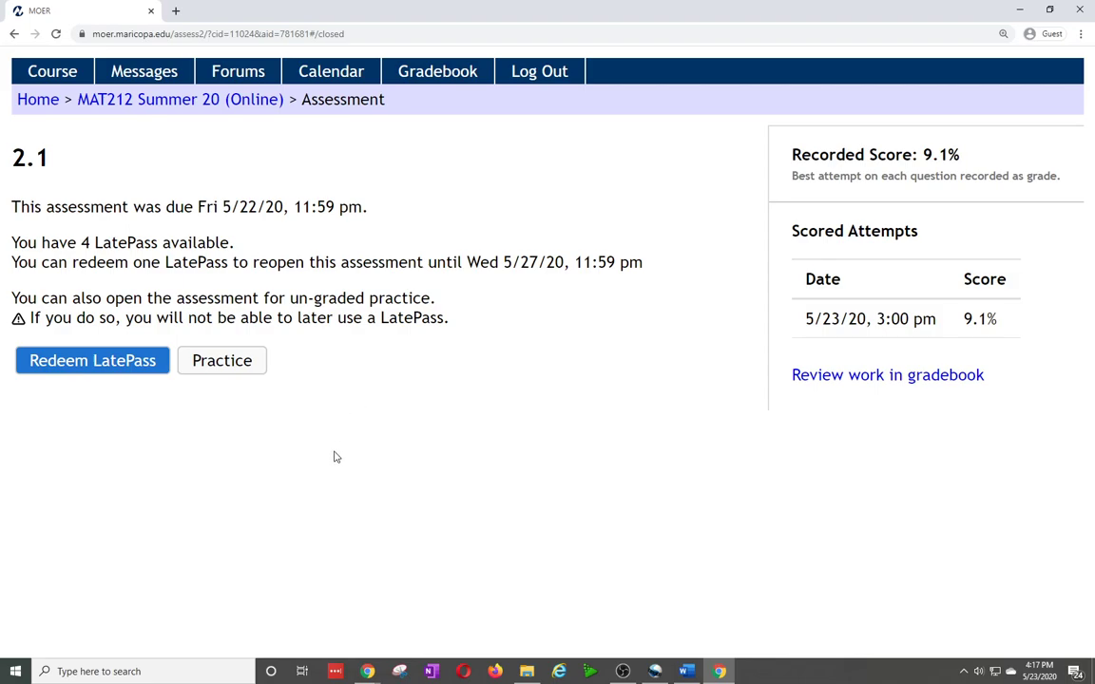
pyautogui.click(91, 361)
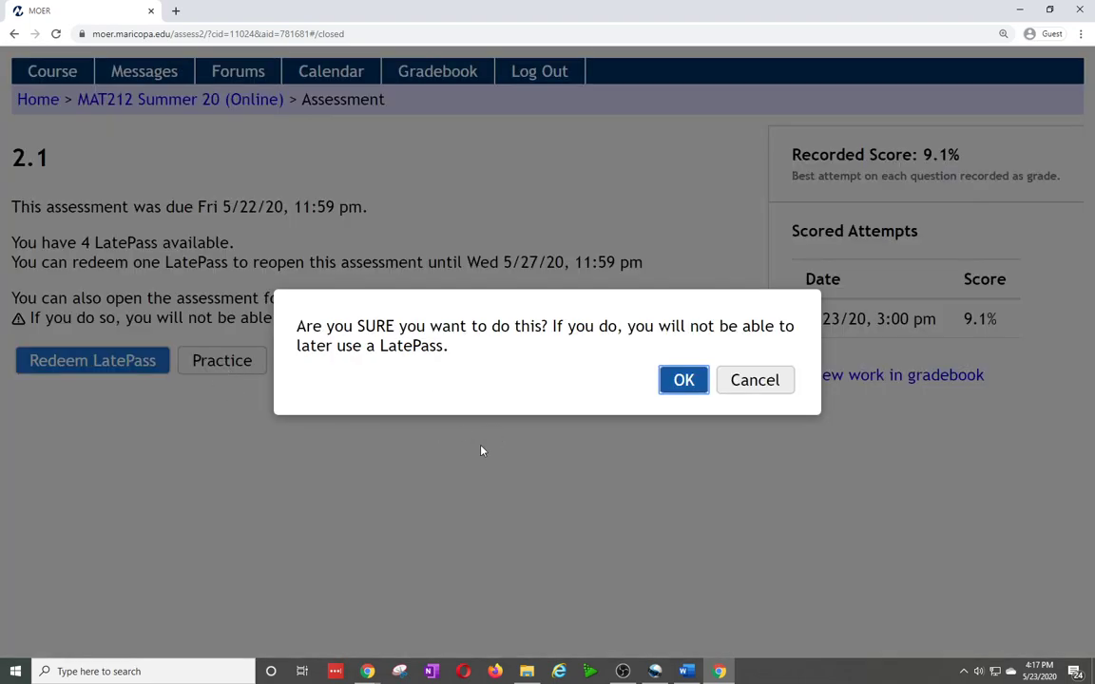
pyautogui.moveTo(559, 357)
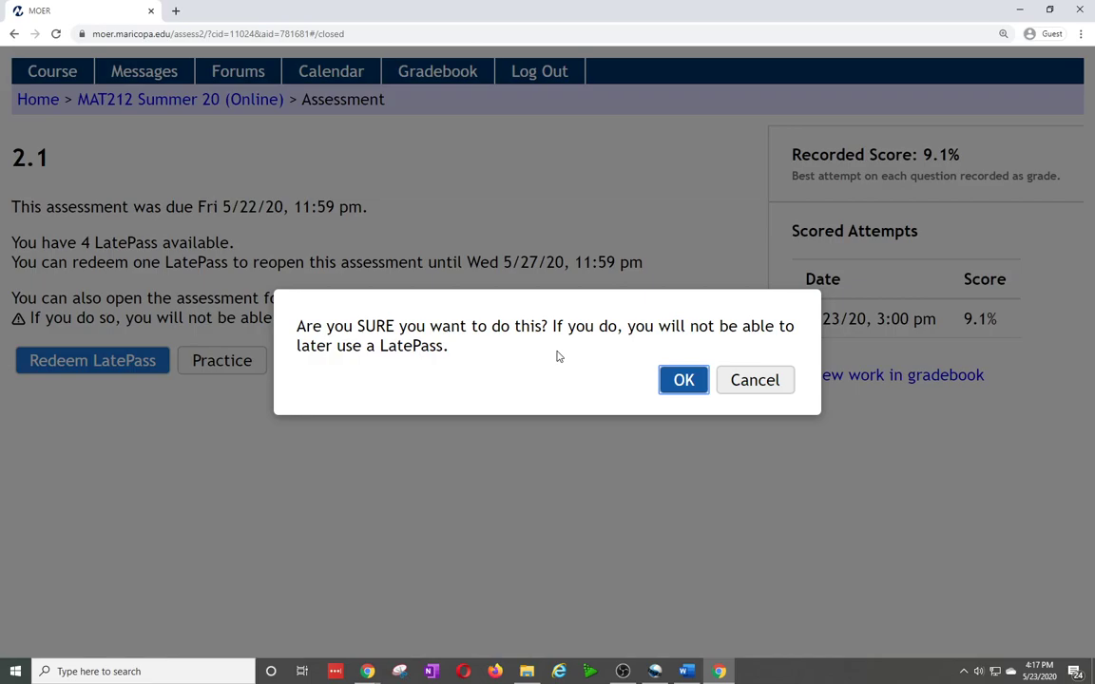
pyautogui.moveTo(534, 384)
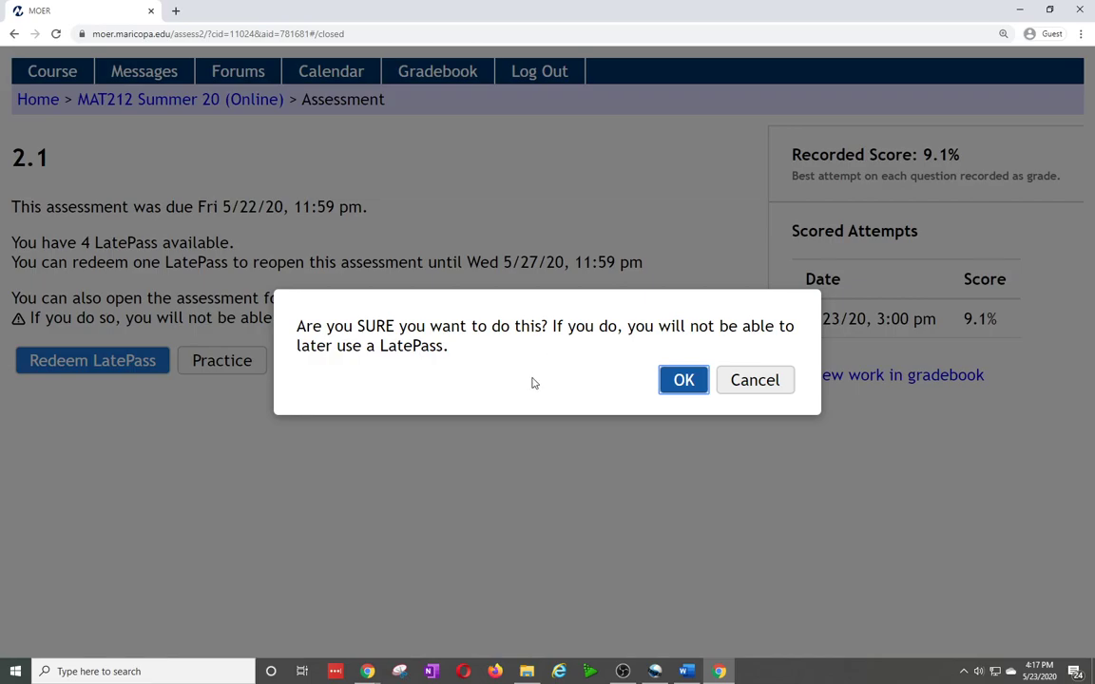
pyautogui.click(755, 380)
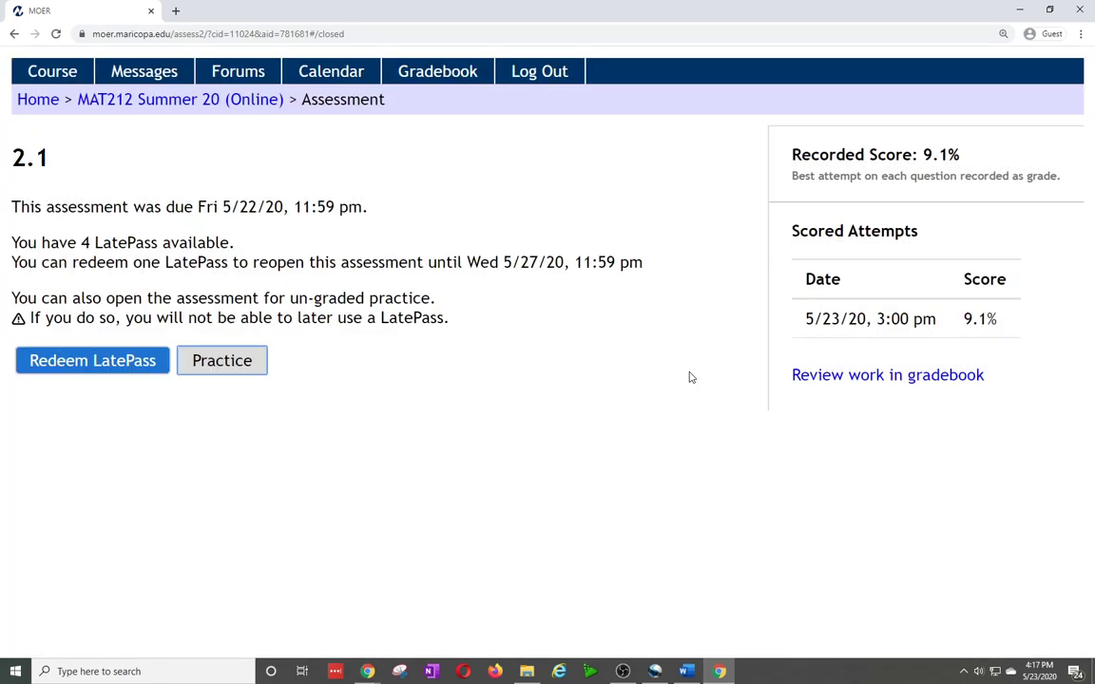
# Load the 2.1 practice assessment at Question 1, showing and dismissing the math keypad on its empty answer box
pyautogui.click(221, 361)
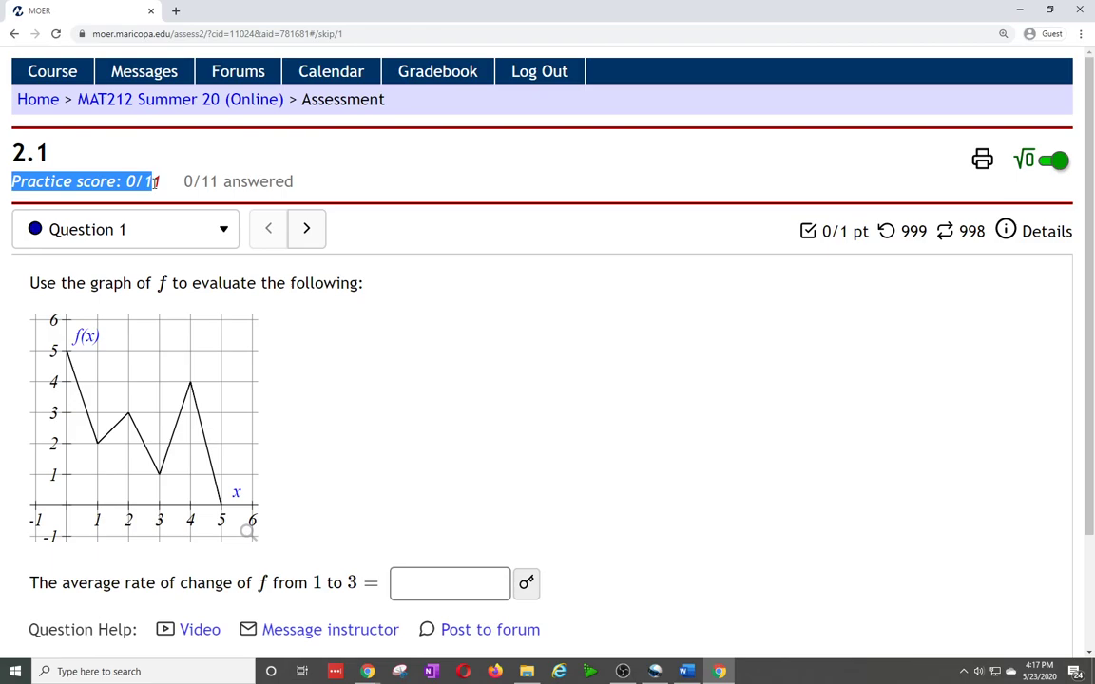
pyautogui.scroll(-3)
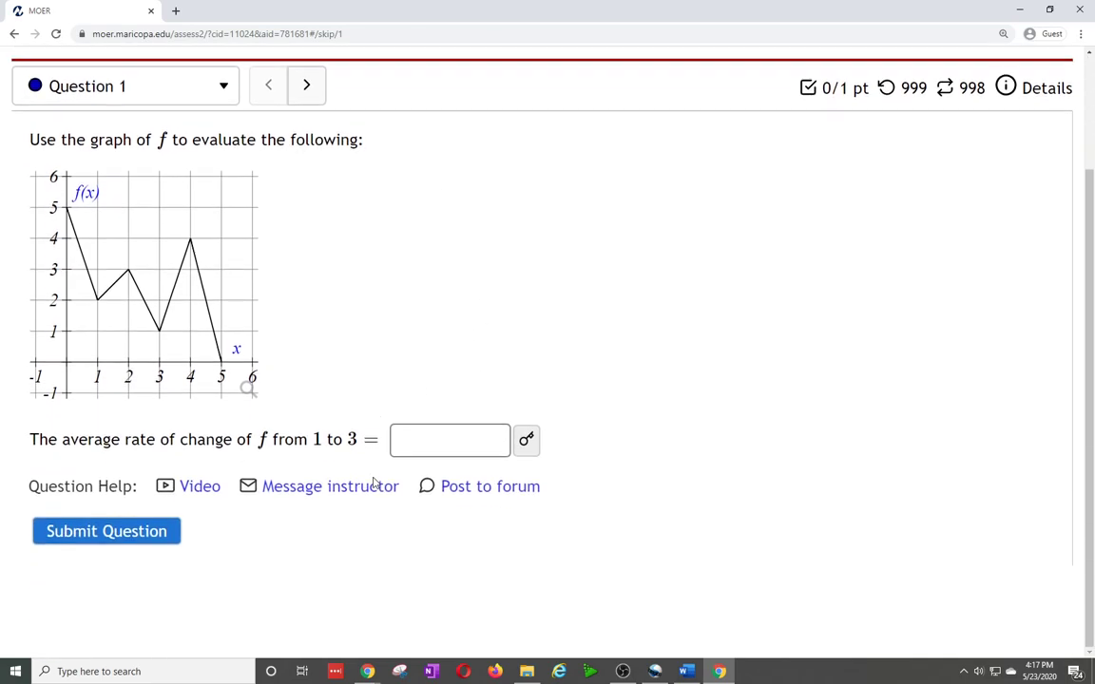
pyautogui.click(449, 439)
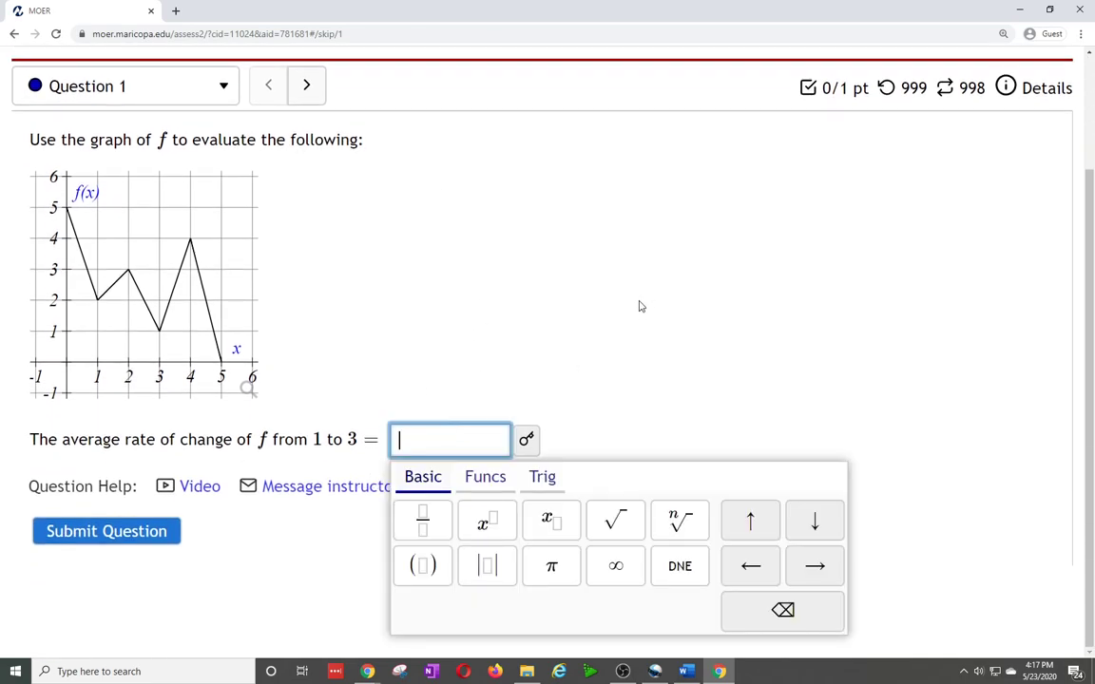
pyautogui.click(806, 209)
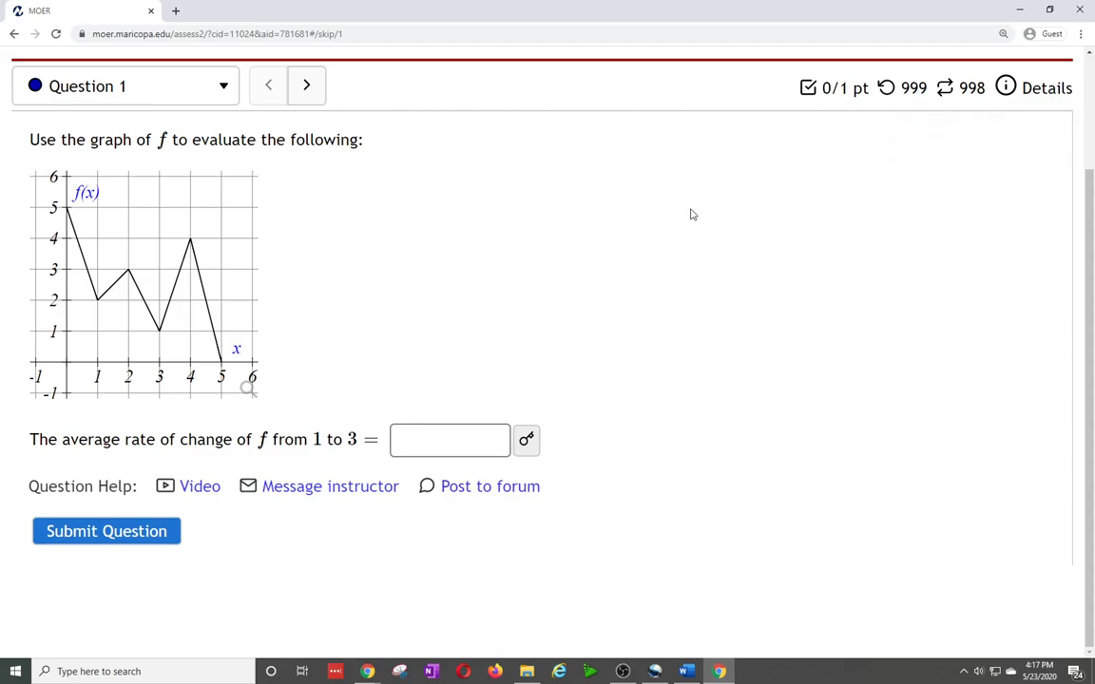
pyautogui.moveTo(912, 88)
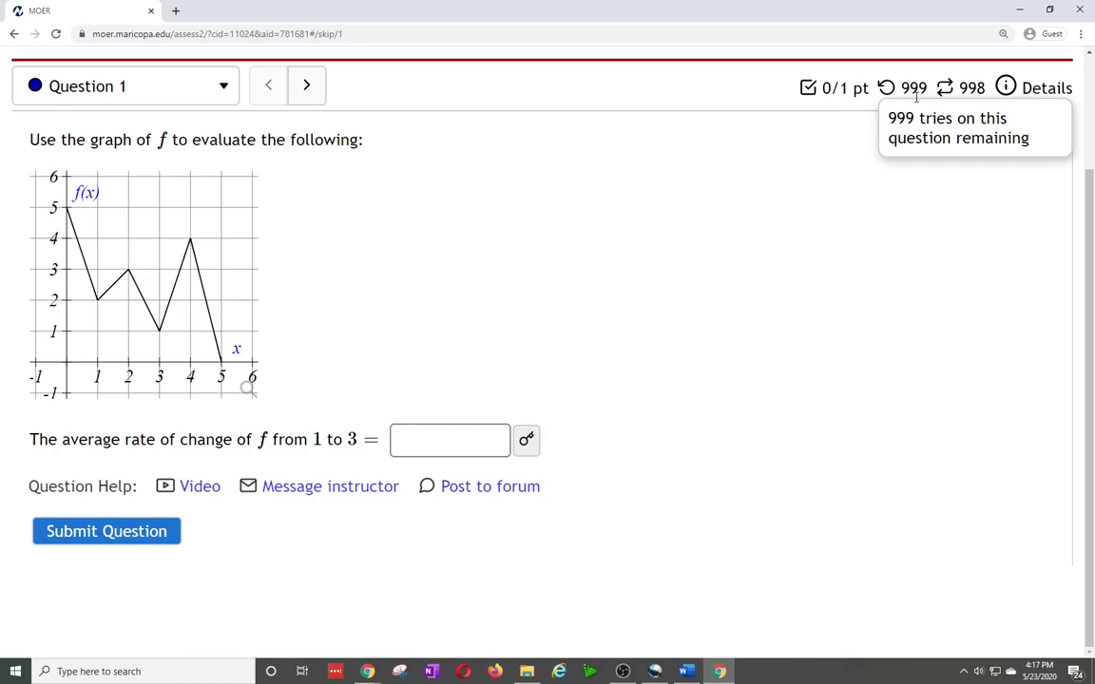
pyautogui.moveTo(969, 88)
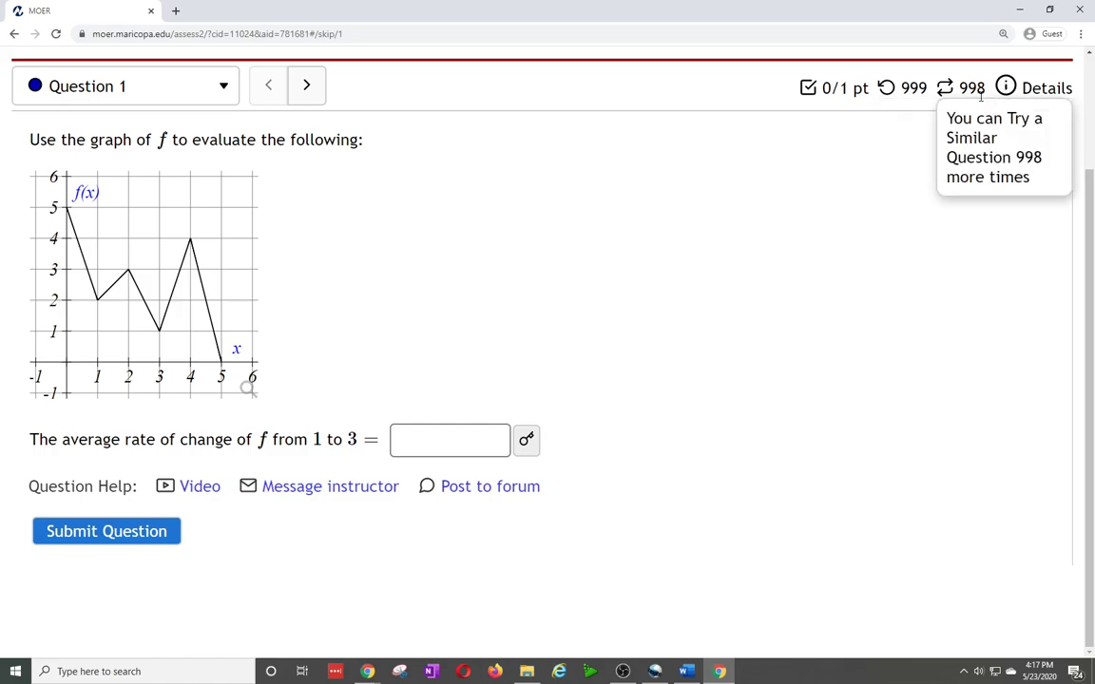
pyautogui.moveTo(490, 346)
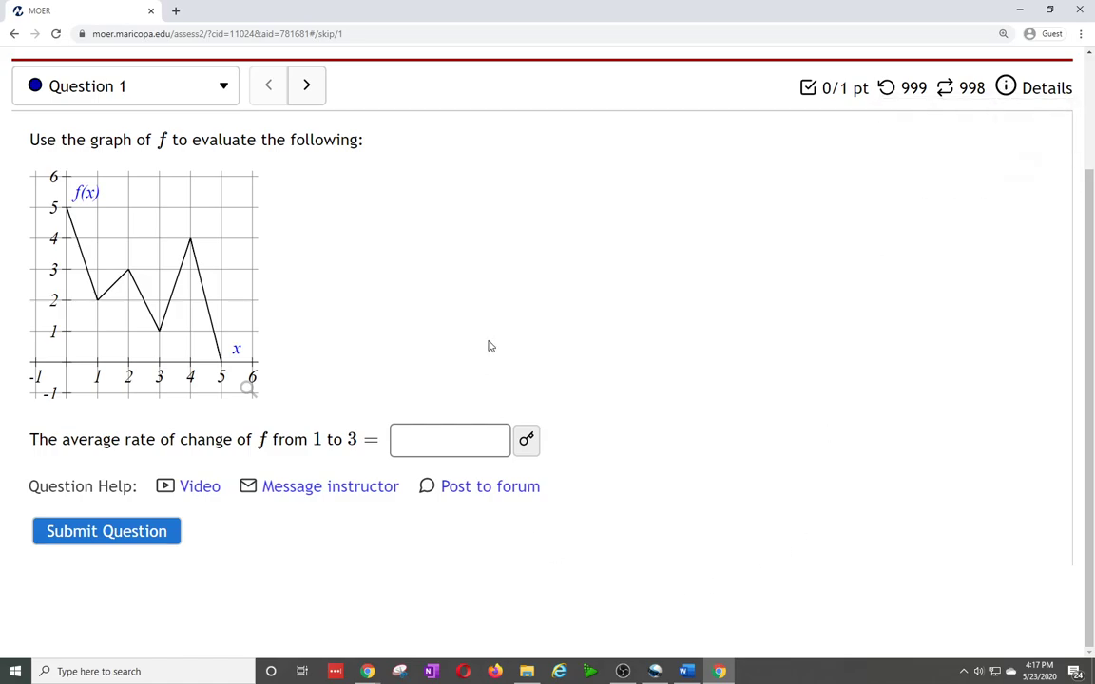
pyautogui.moveTo(475, 376)
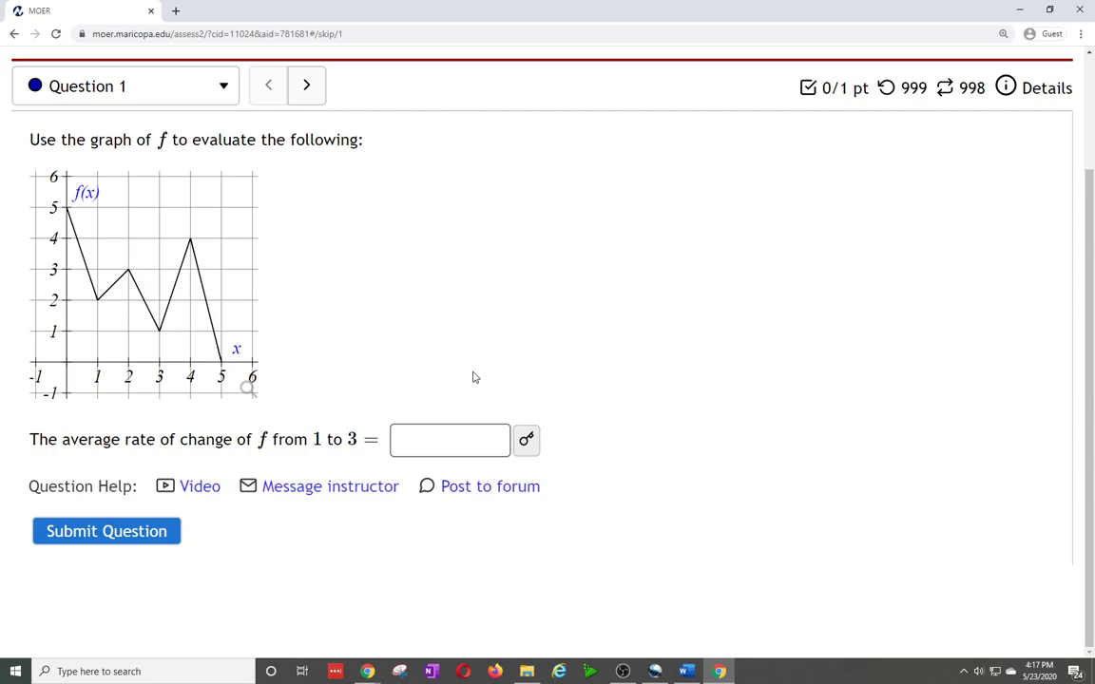
pyautogui.moveTo(563, 567)
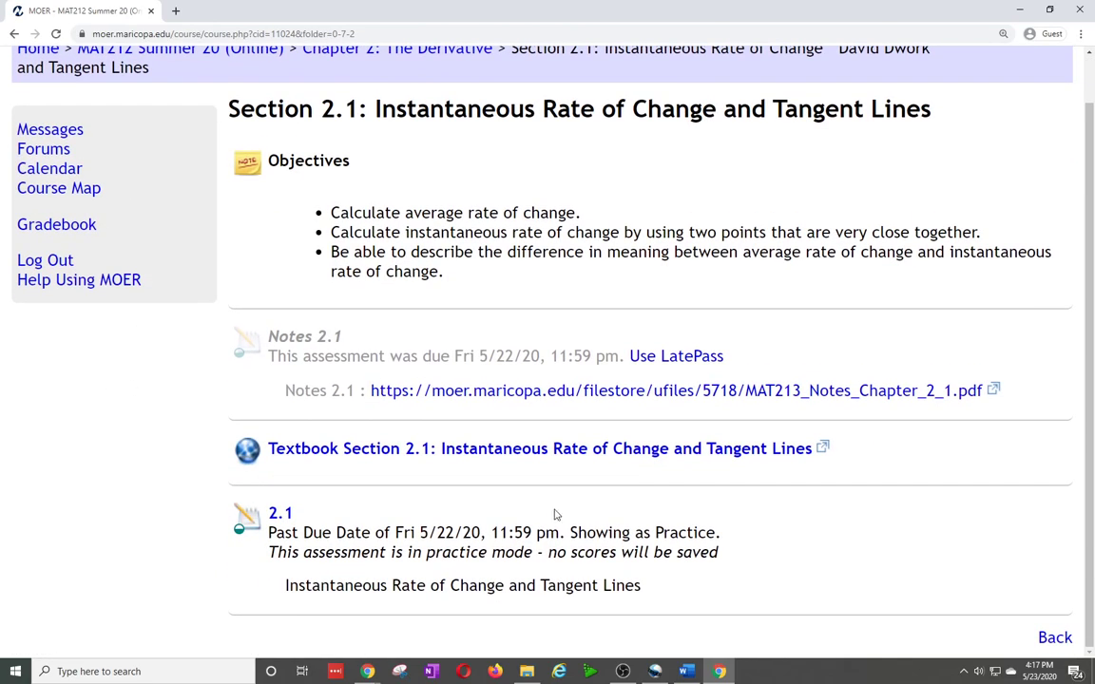
pyautogui.moveTo(643, 589)
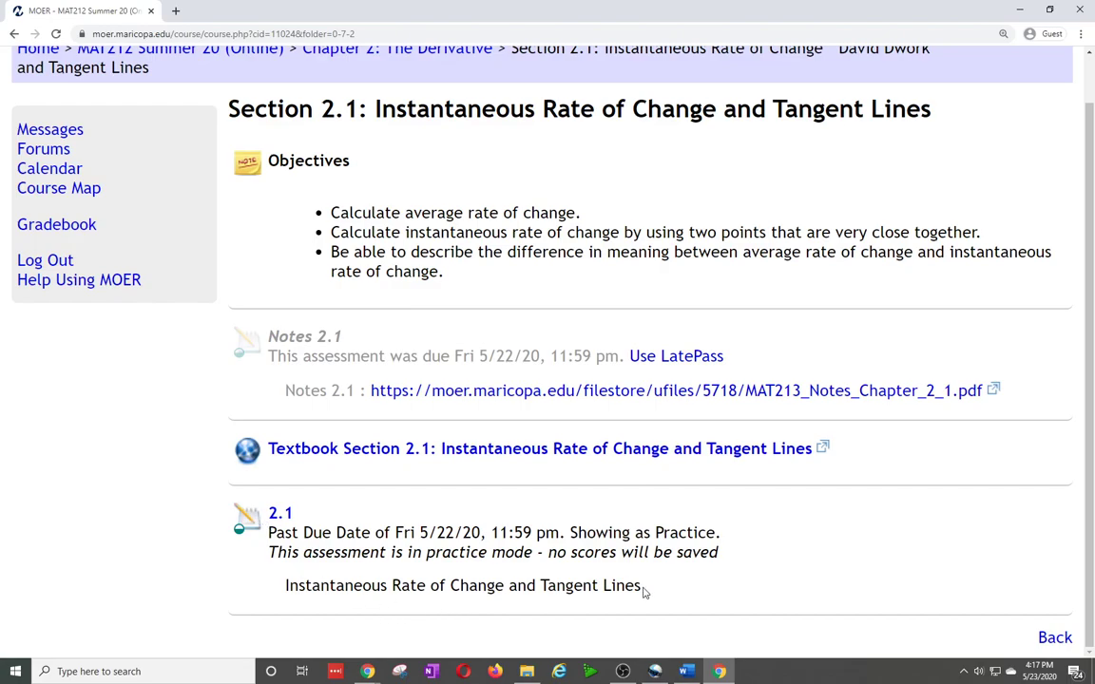
pyautogui.moveTo(688, 593)
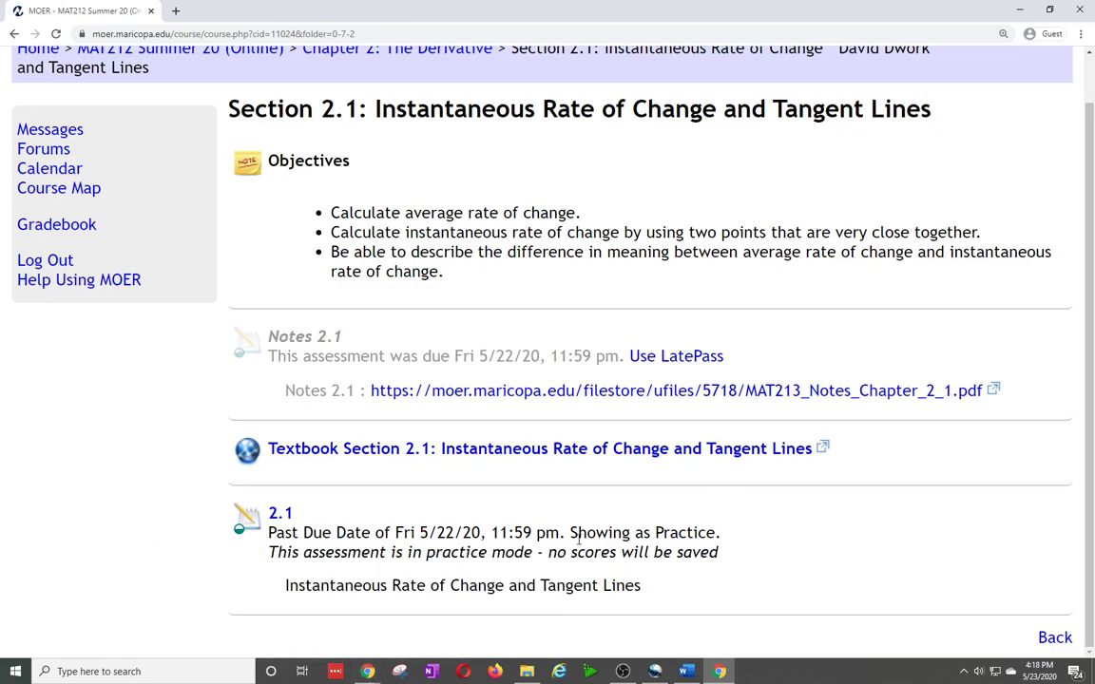
pyautogui.moveTo(403, 479)
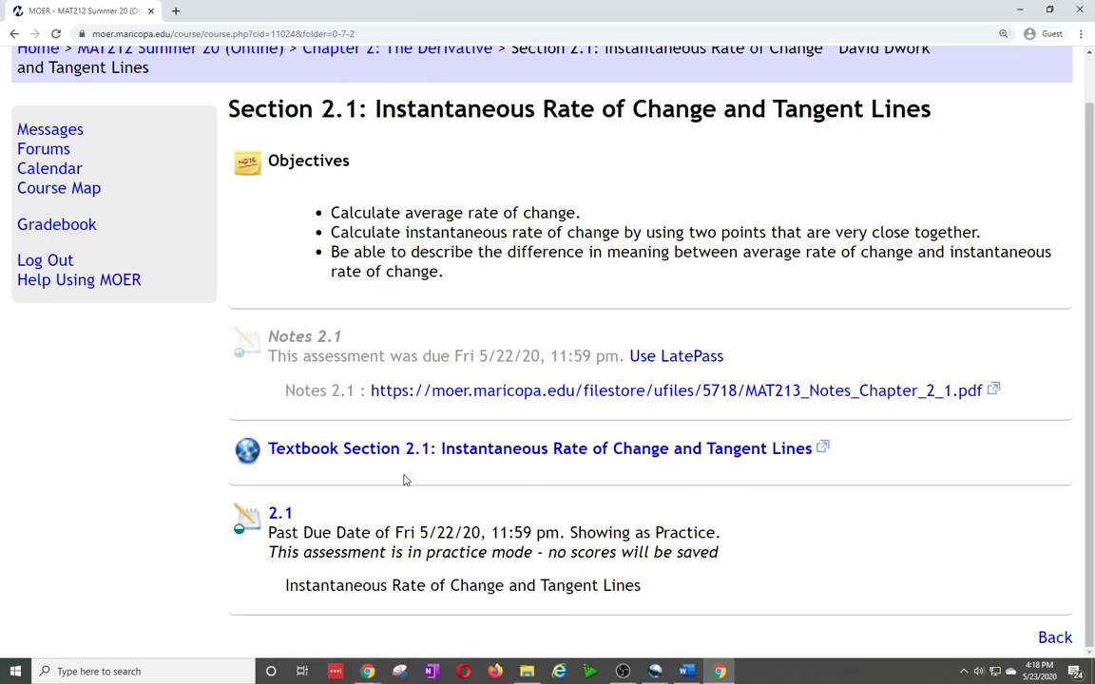
pyautogui.moveTo(652, 526)
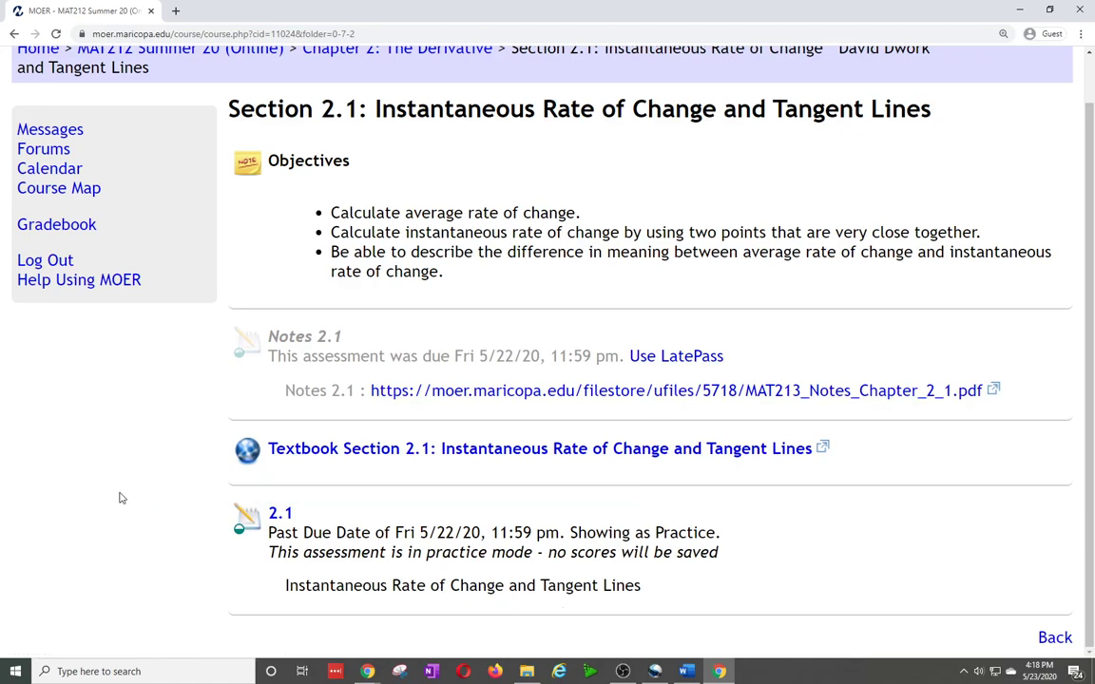
pyautogui.moveTo(536, 548)
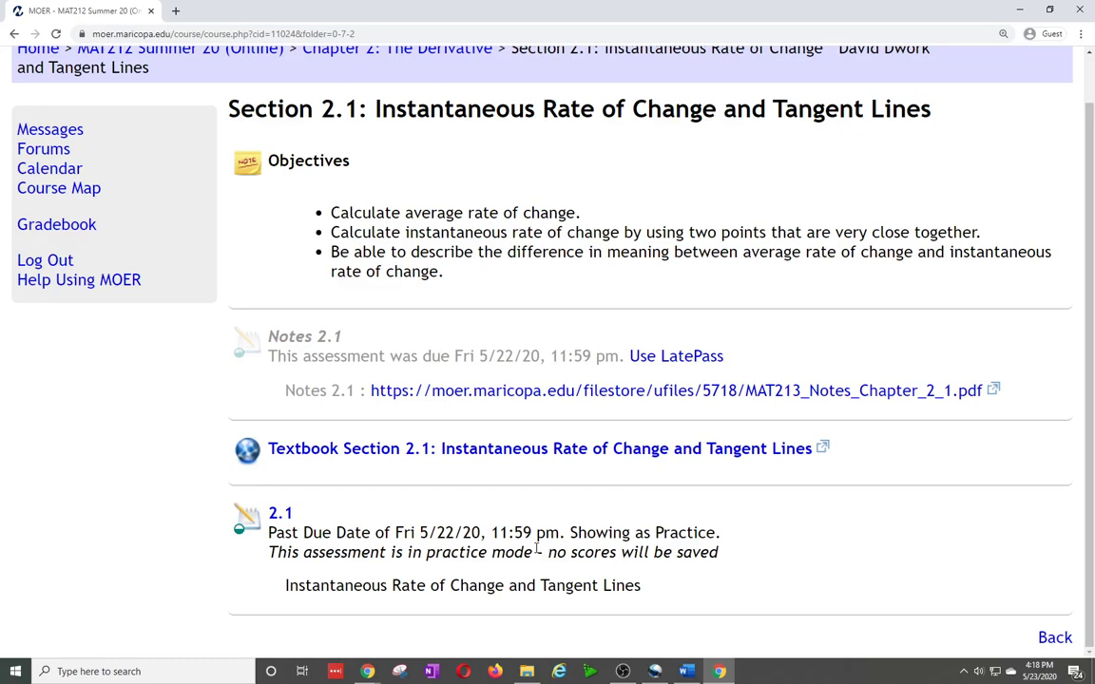
pyautogui.moveTo(530, 549)
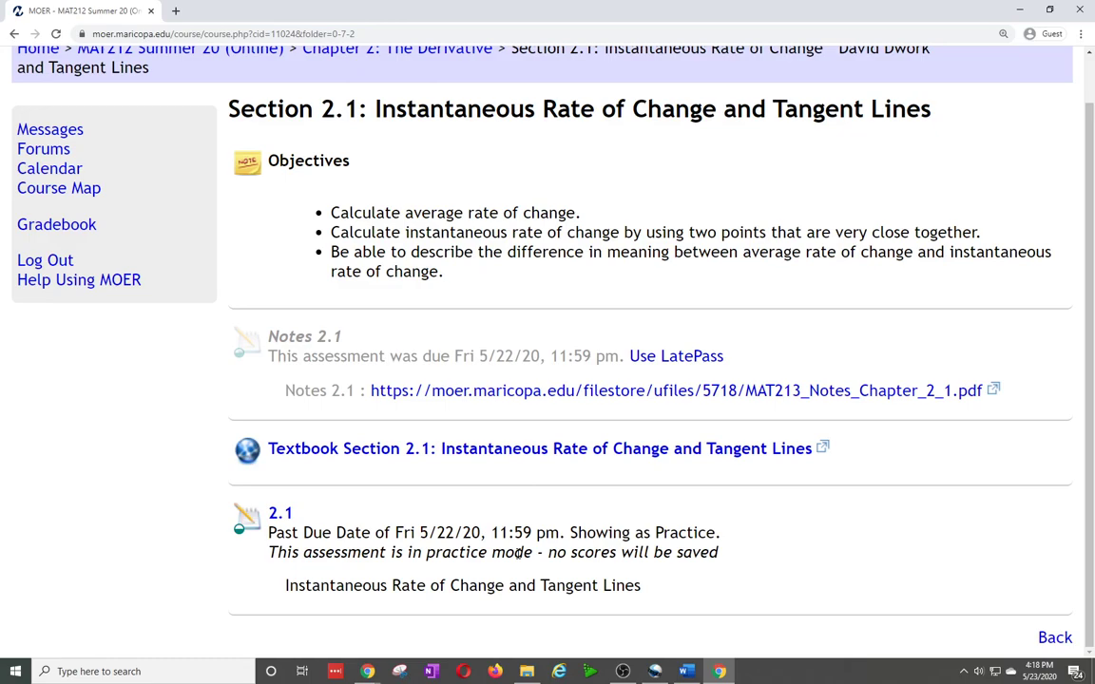
pyautogui.moveTo(566, 425)
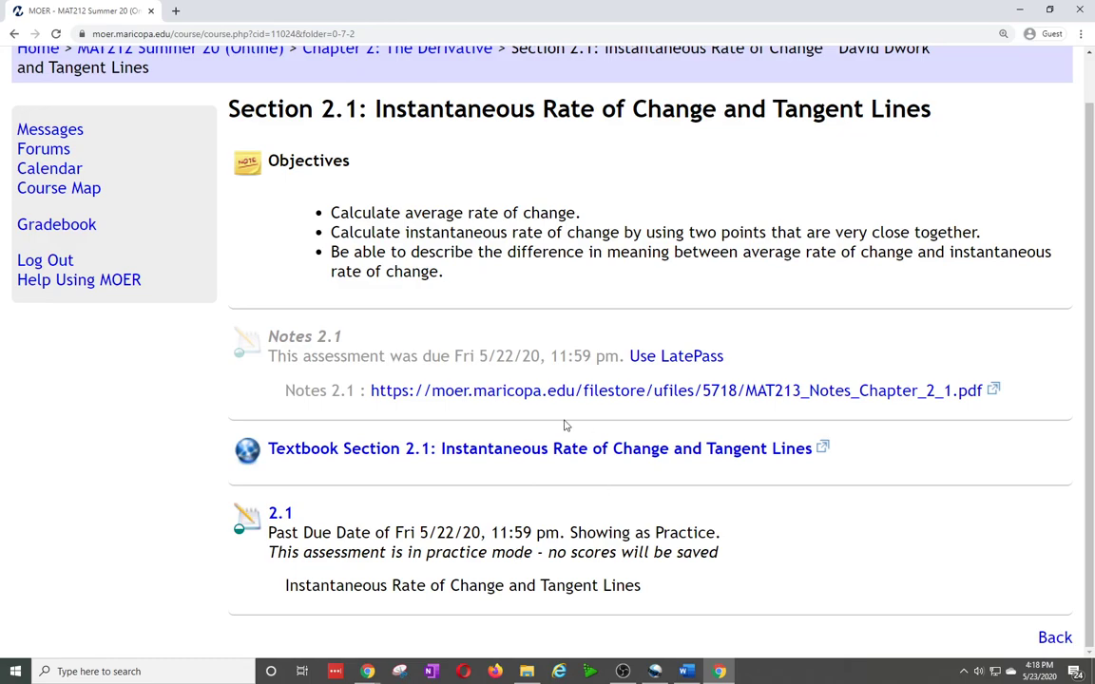
pyautogui.moveTo(491, 578)
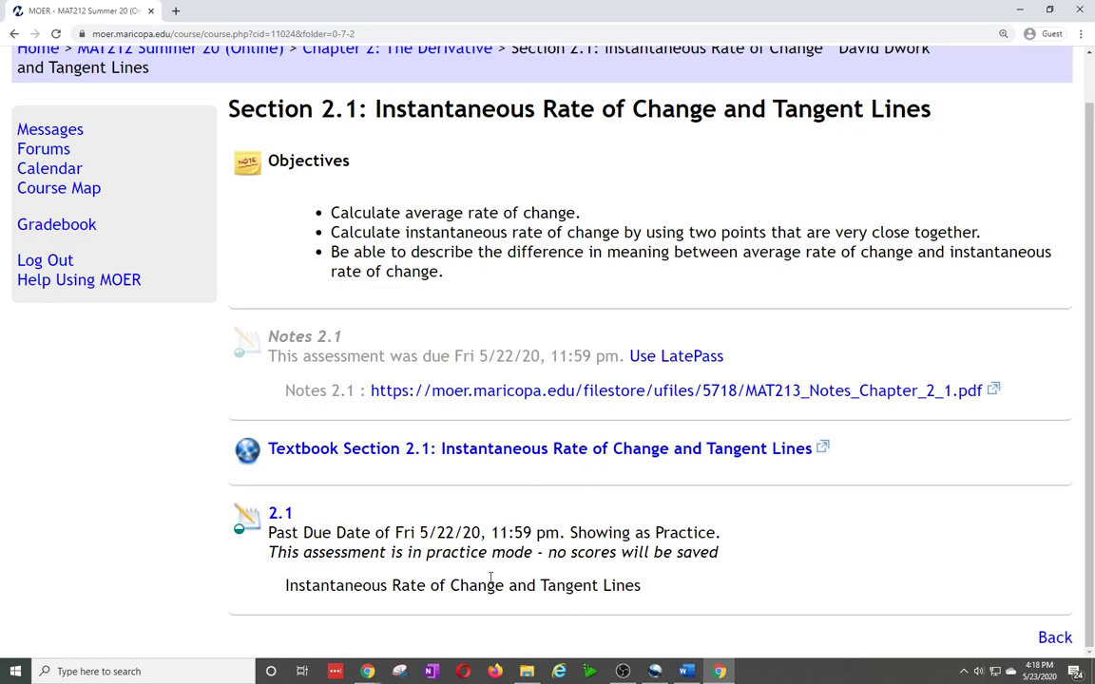